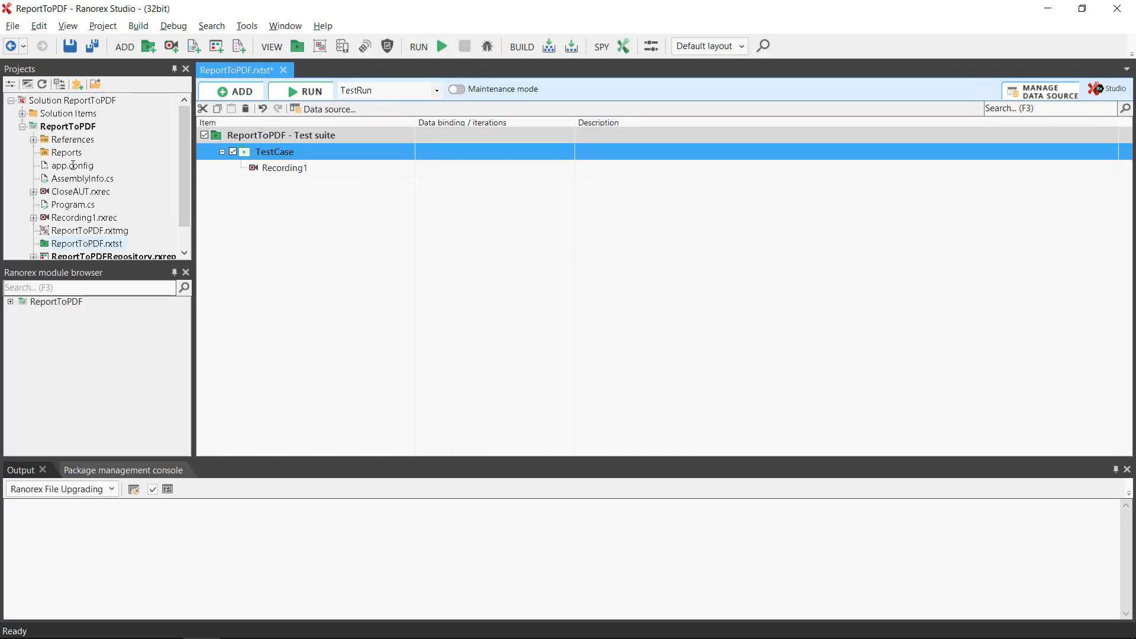
Step: Add Ranorex Automation Helpers to the ReportToPDF solution via the solution's context menu
{"action": "left_click", "coordinate": [74, 99]}
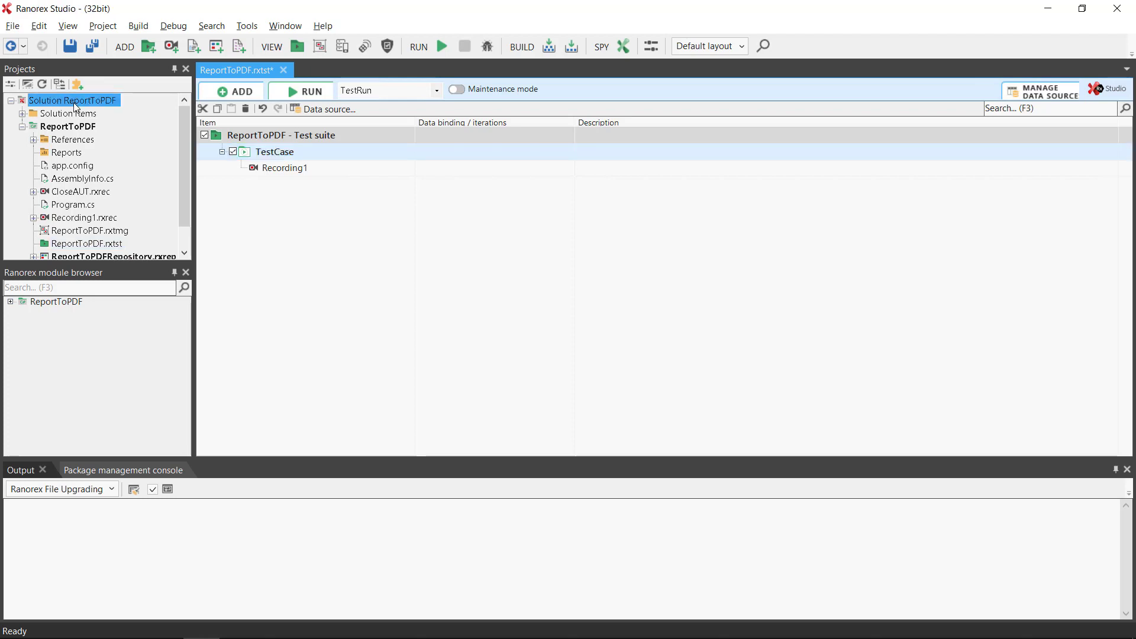
{"action": "right_click", "coordinate": [72, 99]}
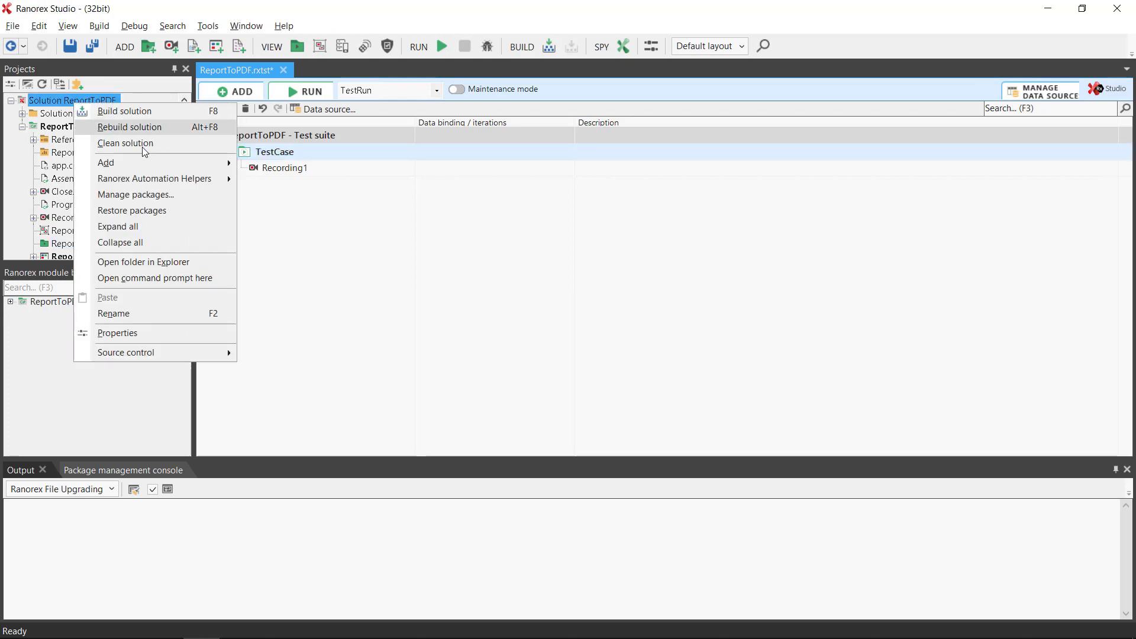
{"action": "mouse_move", "coordinate": [154, 178]}
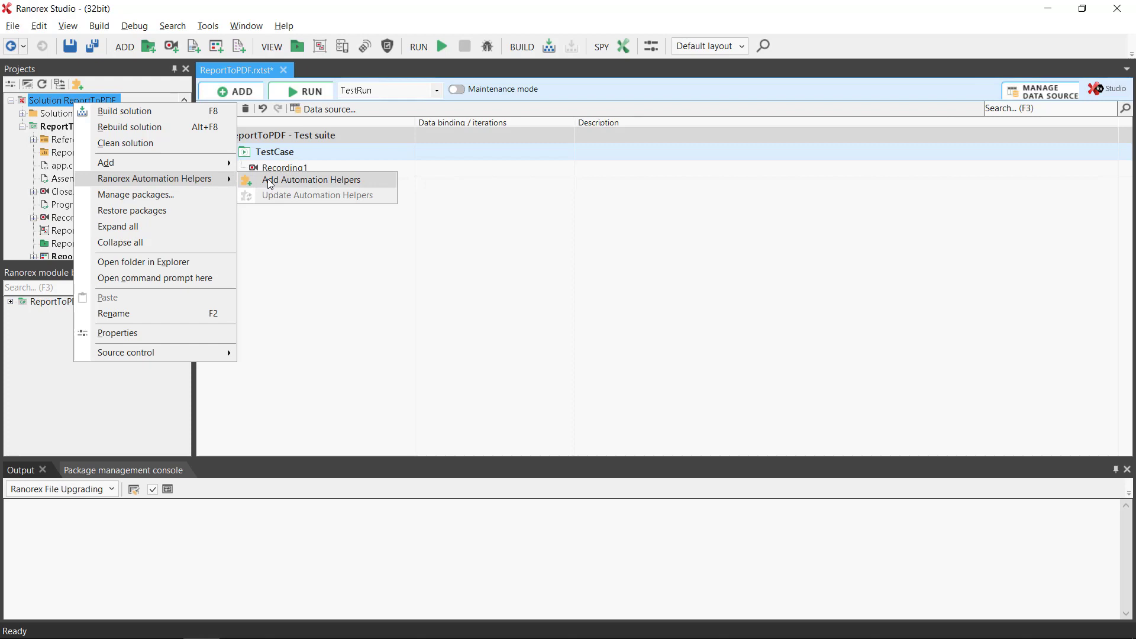
{"action": "left_click", "coordinate": [311, 179]}
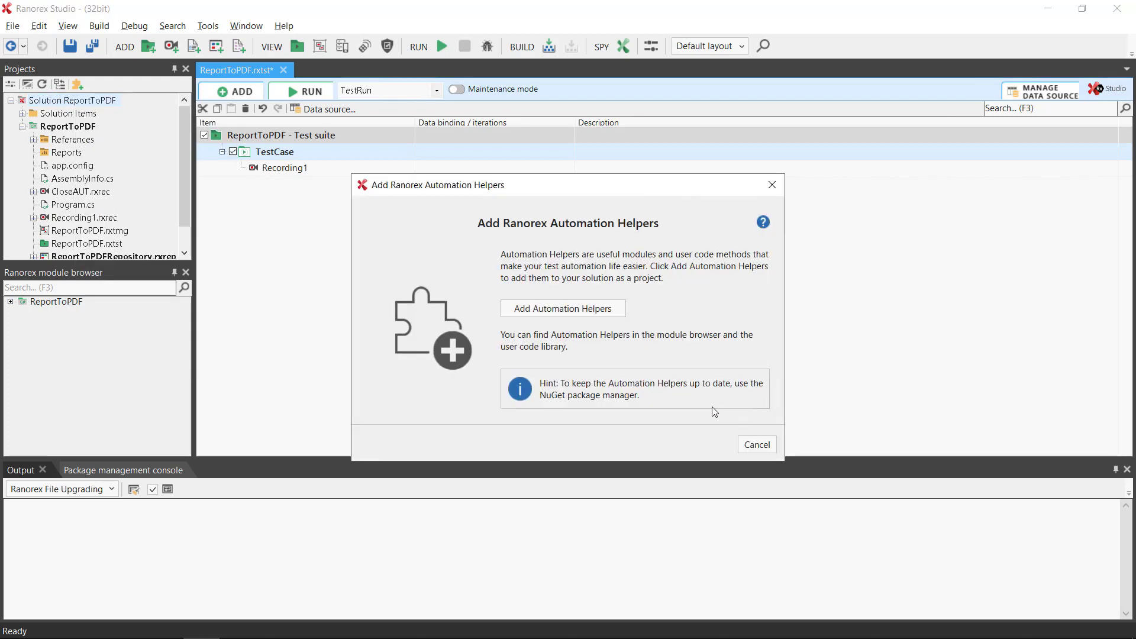
{"action": "left_click", "coordinate": [562, 308]}
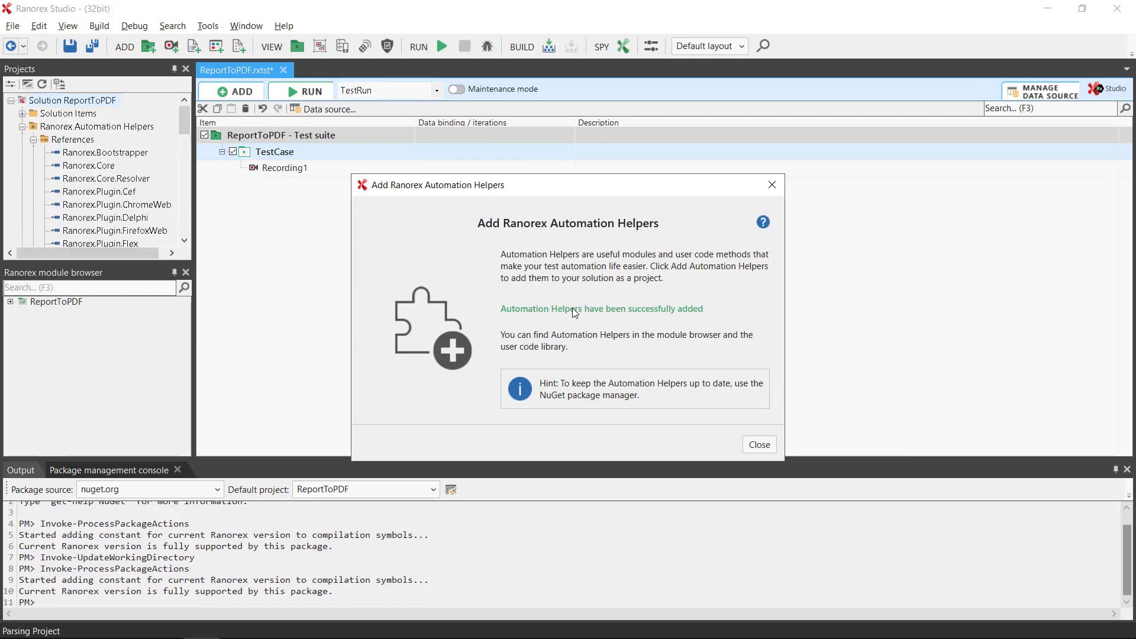
Step: Reveal the Automation Helpers modules and add a teardown section to the test suite
{"action": "left_click", "coordinate": [758, 444]}
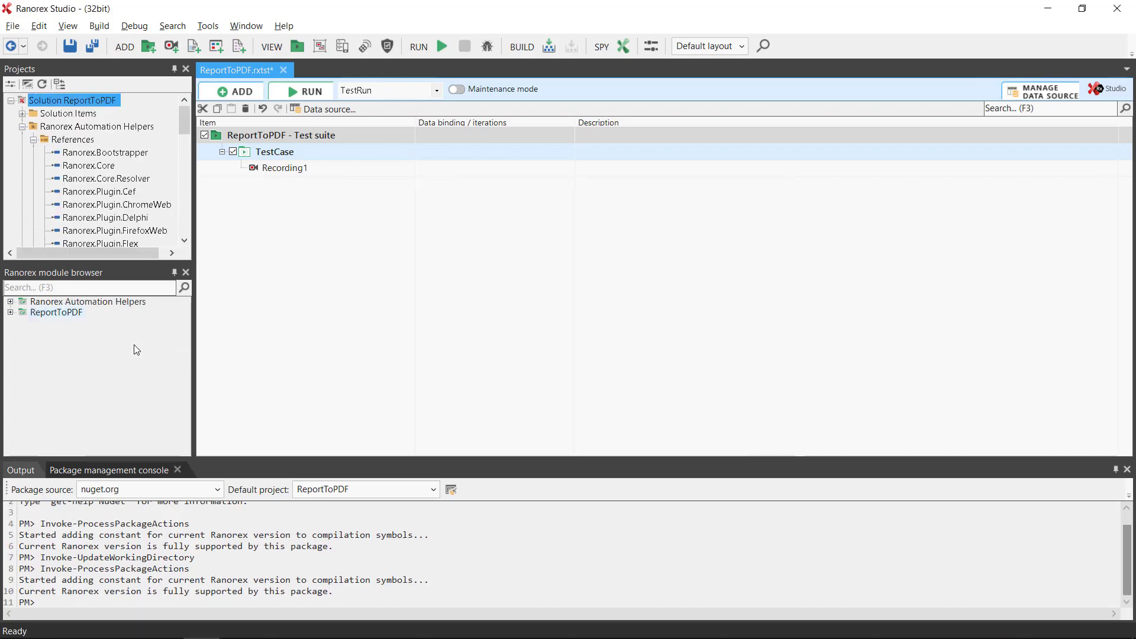
{"action": "left_click", "coordinate": [57, 311]}
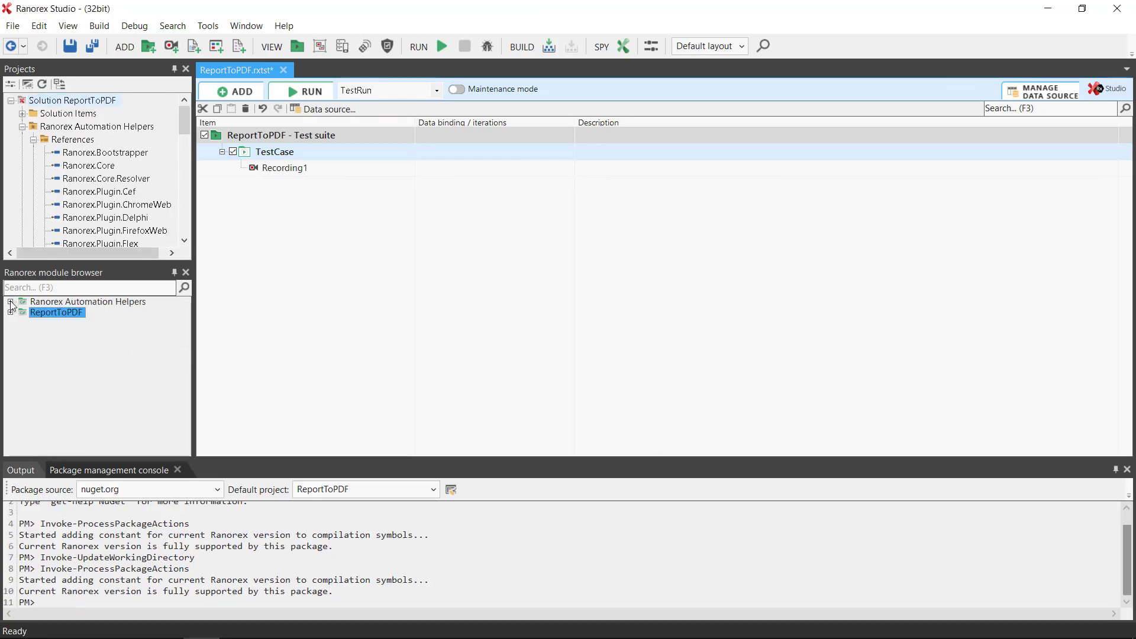
{"action": "left_click", "coordinate": [11, 301]}
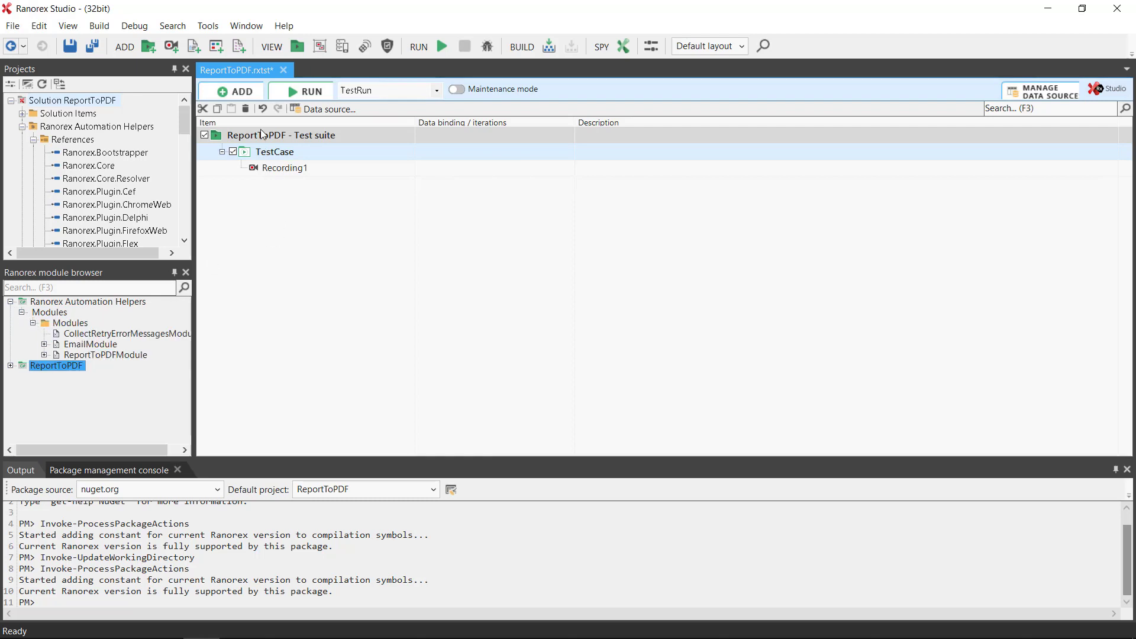
{"action": "right_click", "coordinate": [280, 134]}
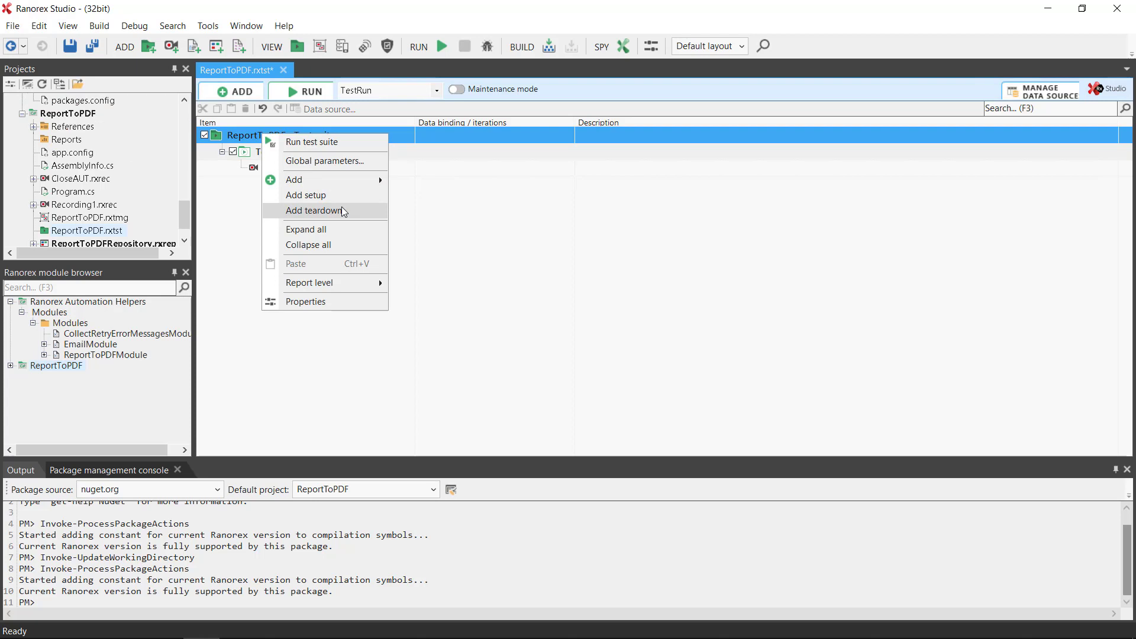
{"action": "left_click", "coordinate": [312, 211]}
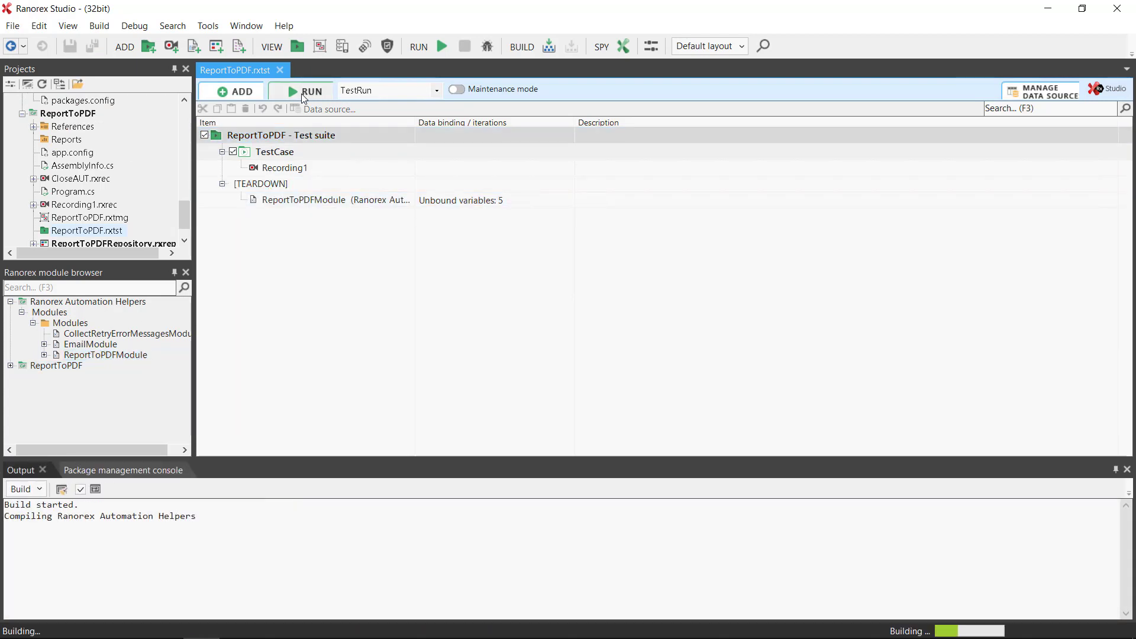
Step: Run the test suite and view the PDF created from its report
{"action": "left_click", "coordinate": [303, 90]}
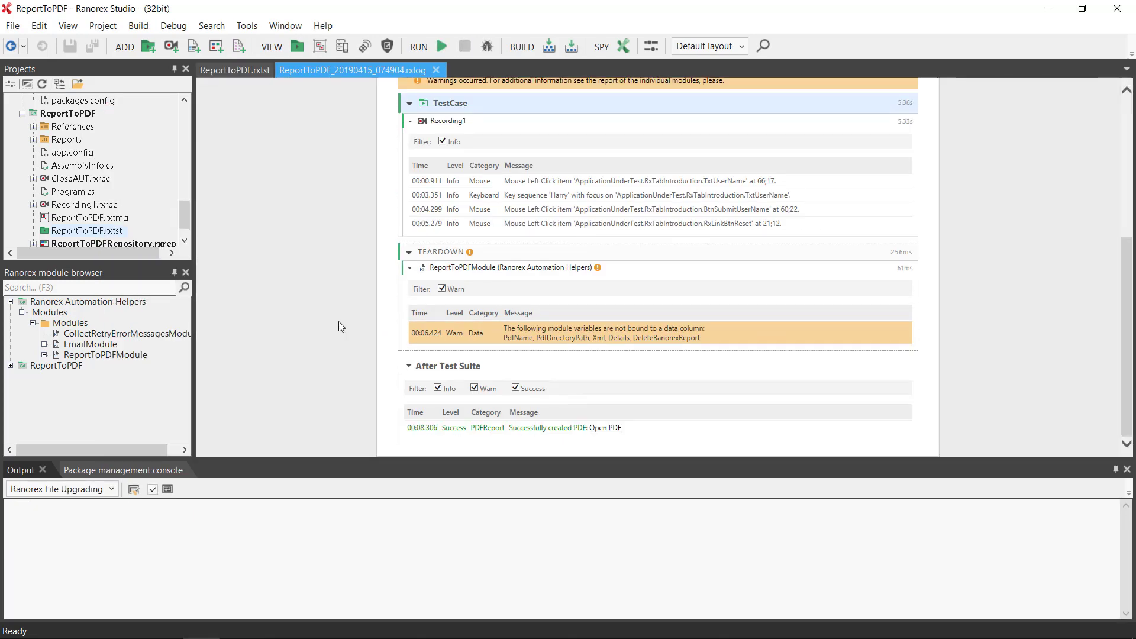
{"action": "left_click", "coordinate": [605, 427]}
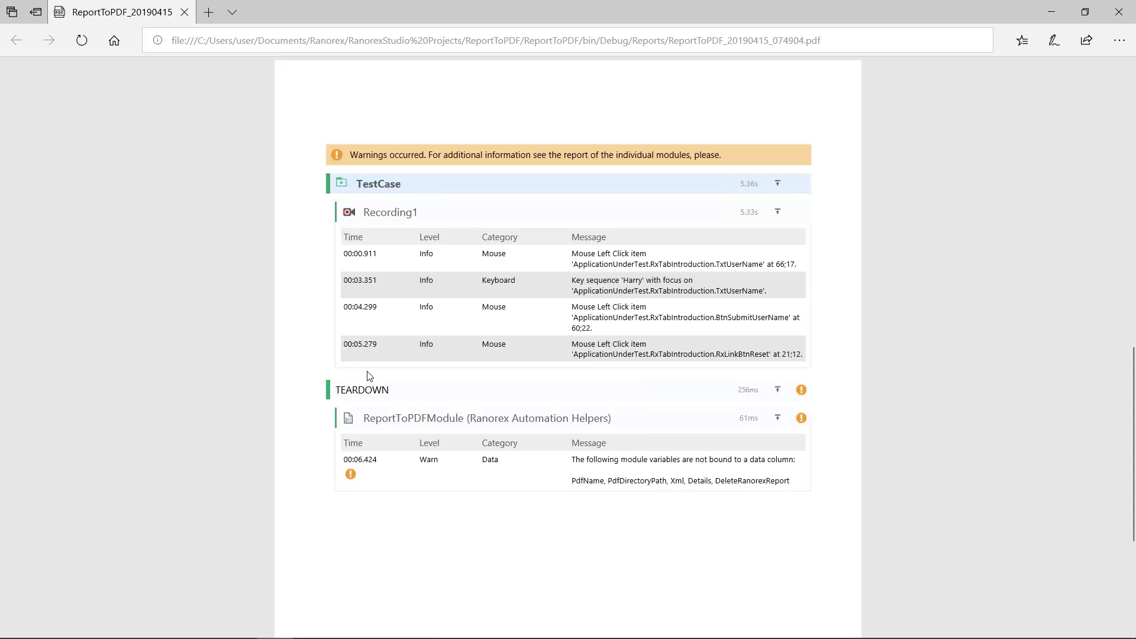
{"action": "mouse_move", "coordinate": [325, 322]}
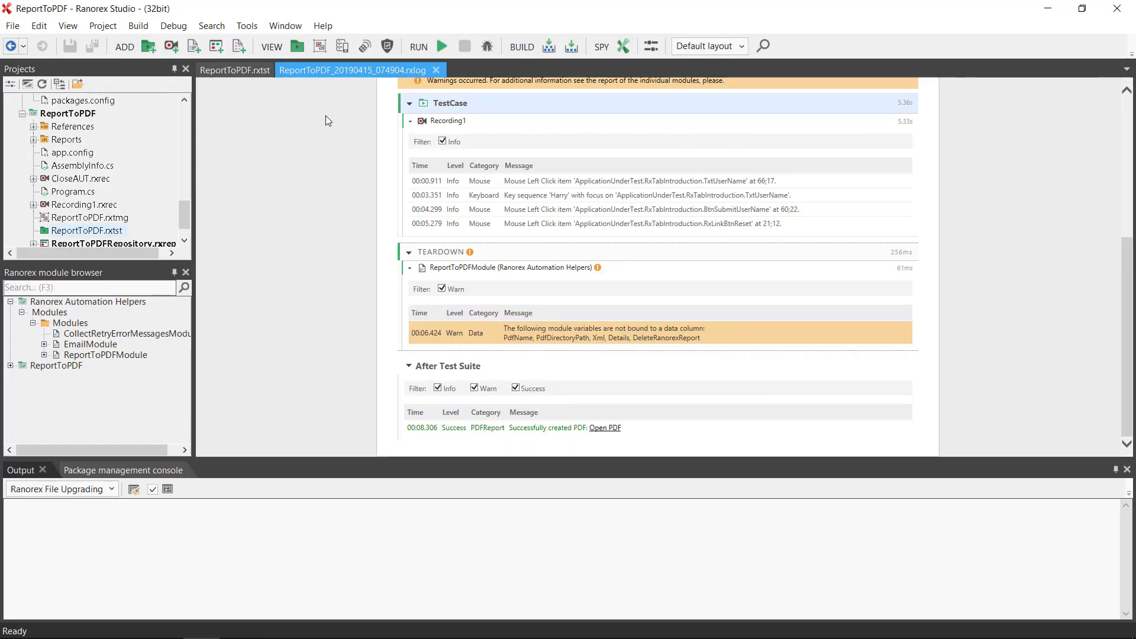
Step: Auto-create global suite parameters for all unbound module variables
{"action": "left_click", "coordinate": [234, 70]}
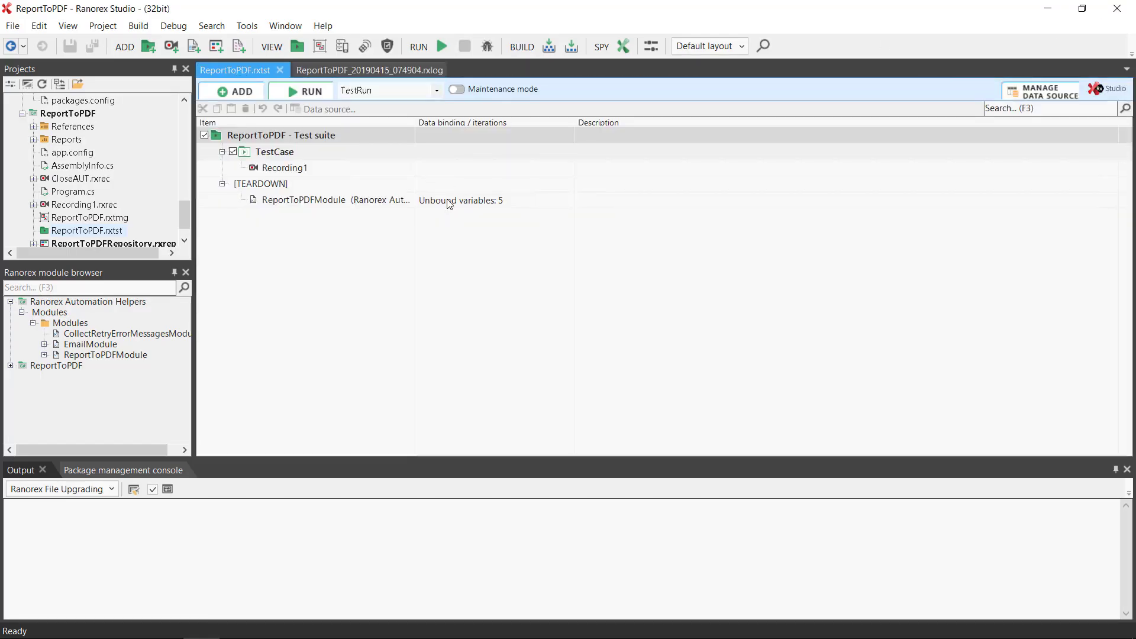
{"action": "double_click", "coordinate": [327, 200]}
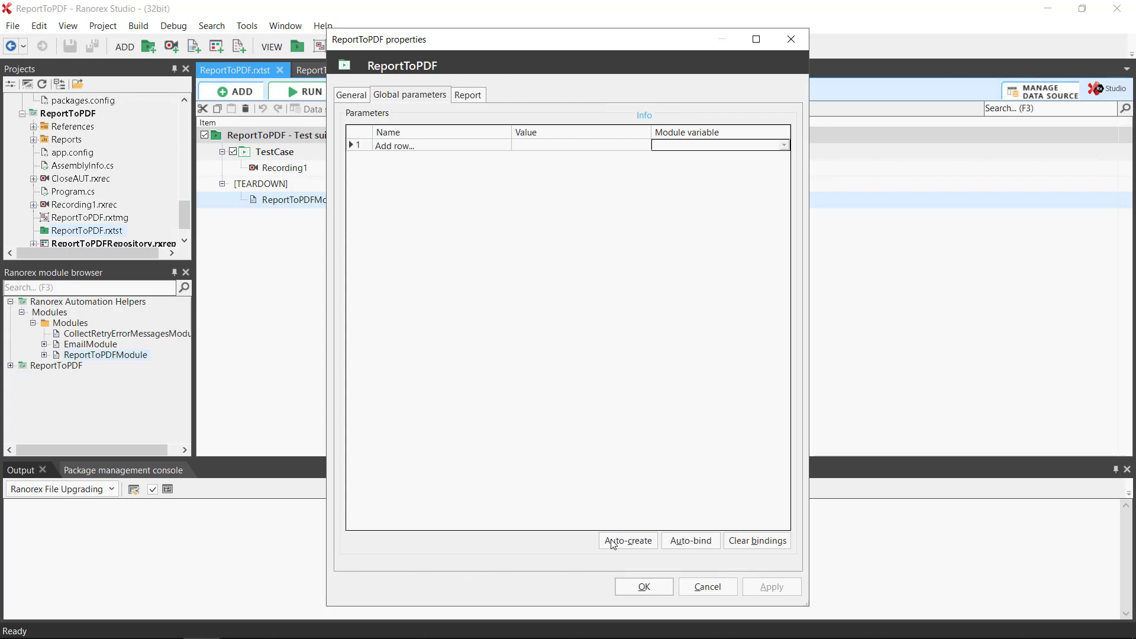
{"action": "left_click", "coordinate": [628, 541]}
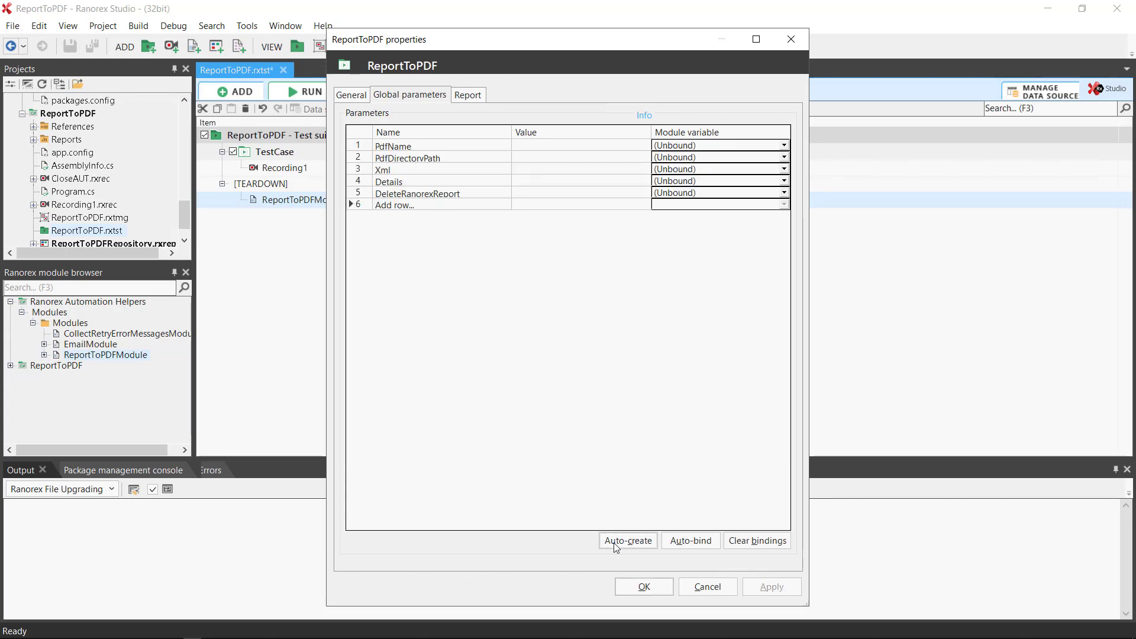
{"action": "mouse_move", "coordinate": [786, 147]}
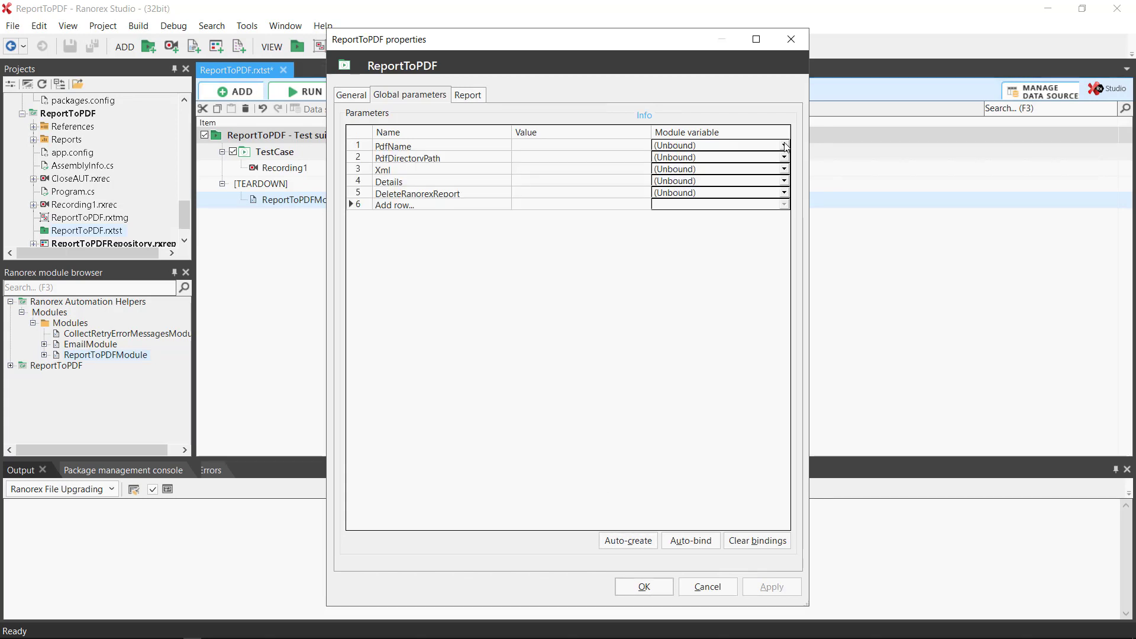
Step: Bind PdfName to the module's PdfName variable and give it the value 'Report1'
{"action": "left_click", "coordinate": [783, 146]}
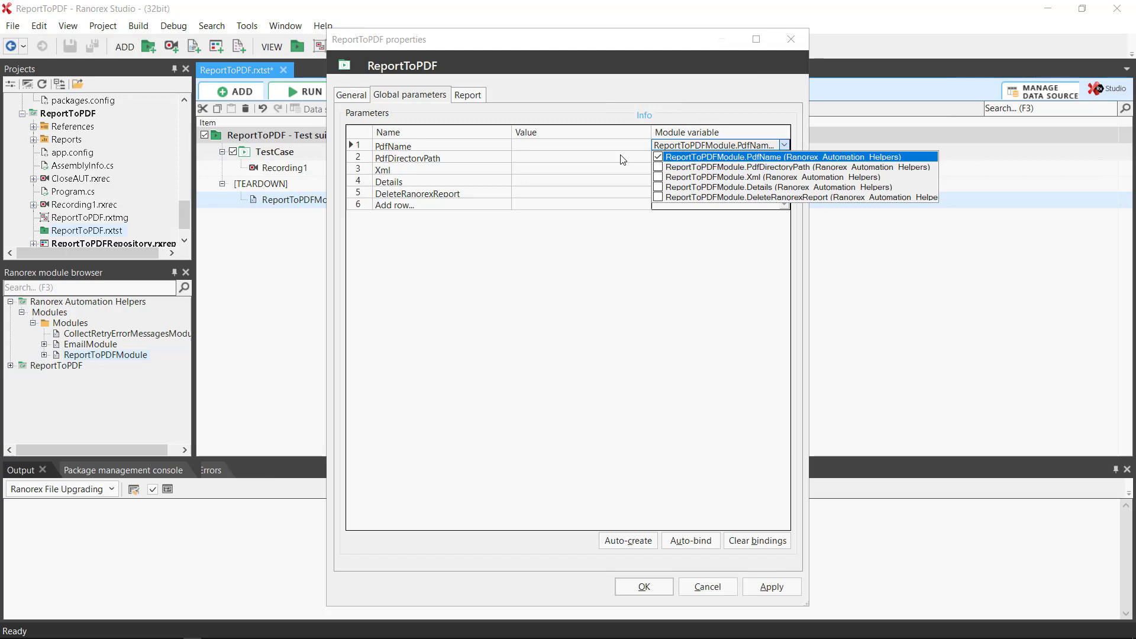
{"action": "left_click", "coordinate": [793, 157]}
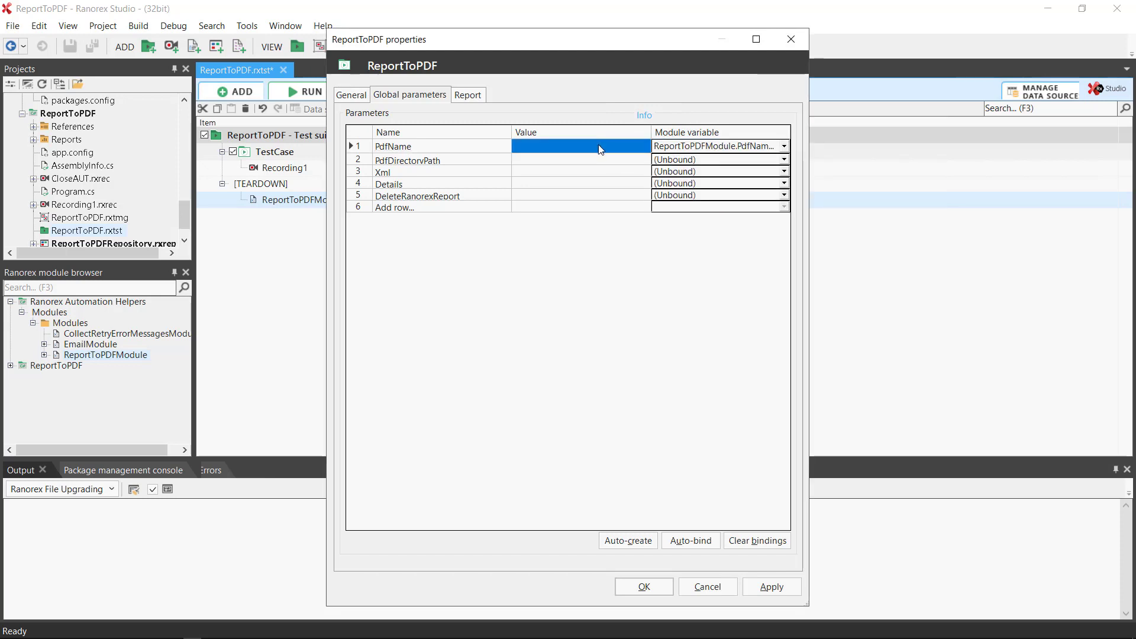
{"action": "left_click", "coordinate": [580, 147]}
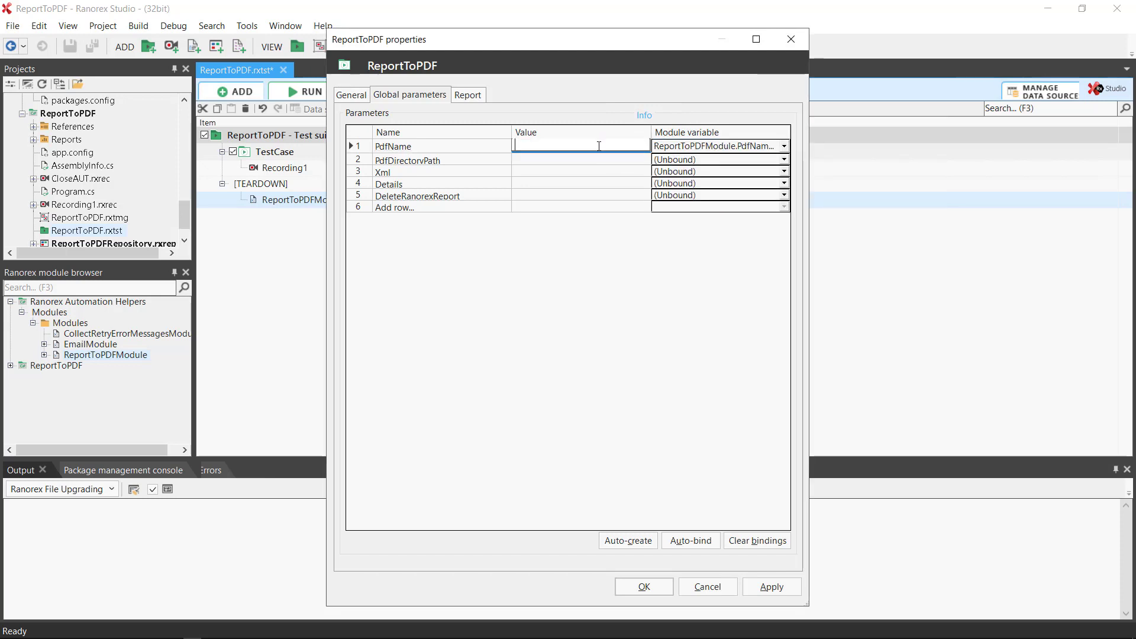
{"action": "type", "text": "Report"}
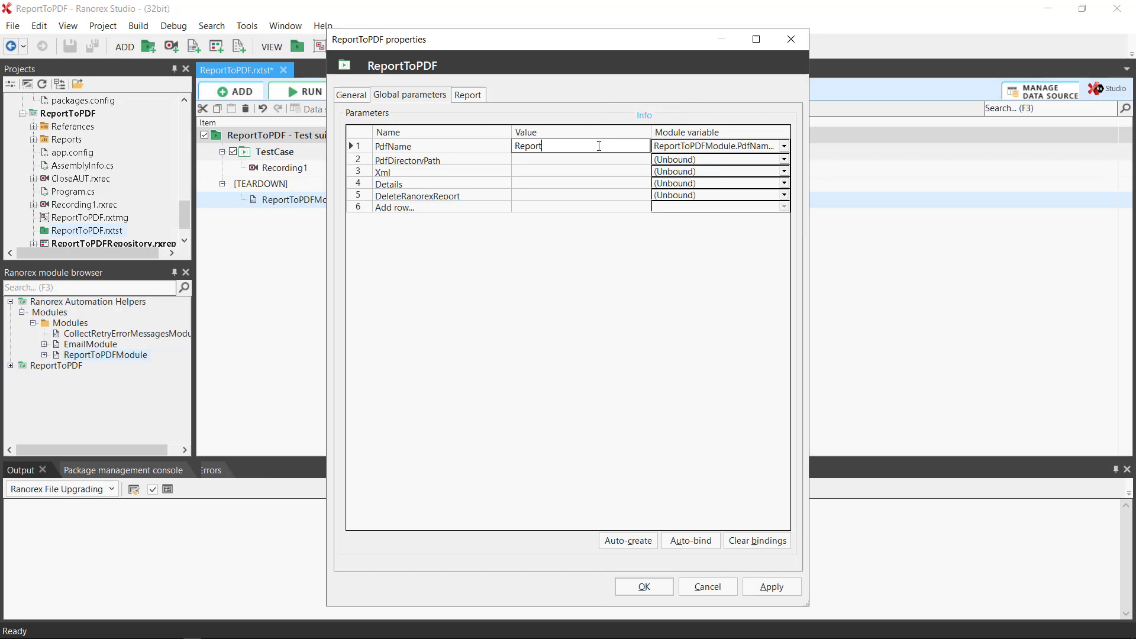
{"action": "type", "text": "1"}
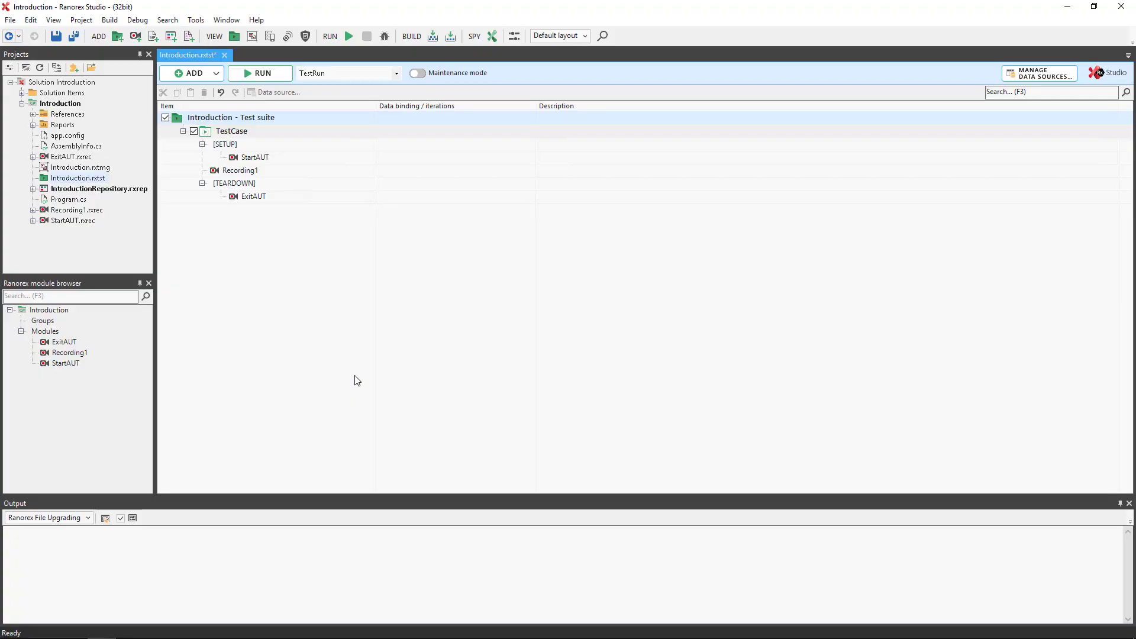
{"action": "mouse_move", "coordinate": [337, 334]}
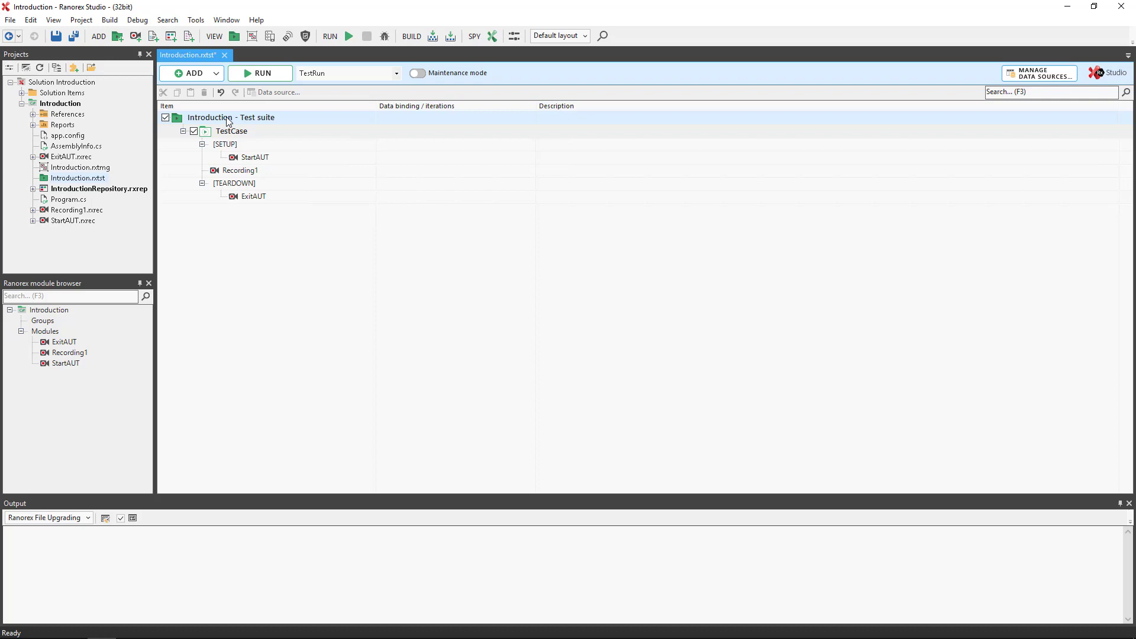
Step: Bring up the context menu of the Introduction test suite
{"action": "right_click", "coordinate": [212, 117]}
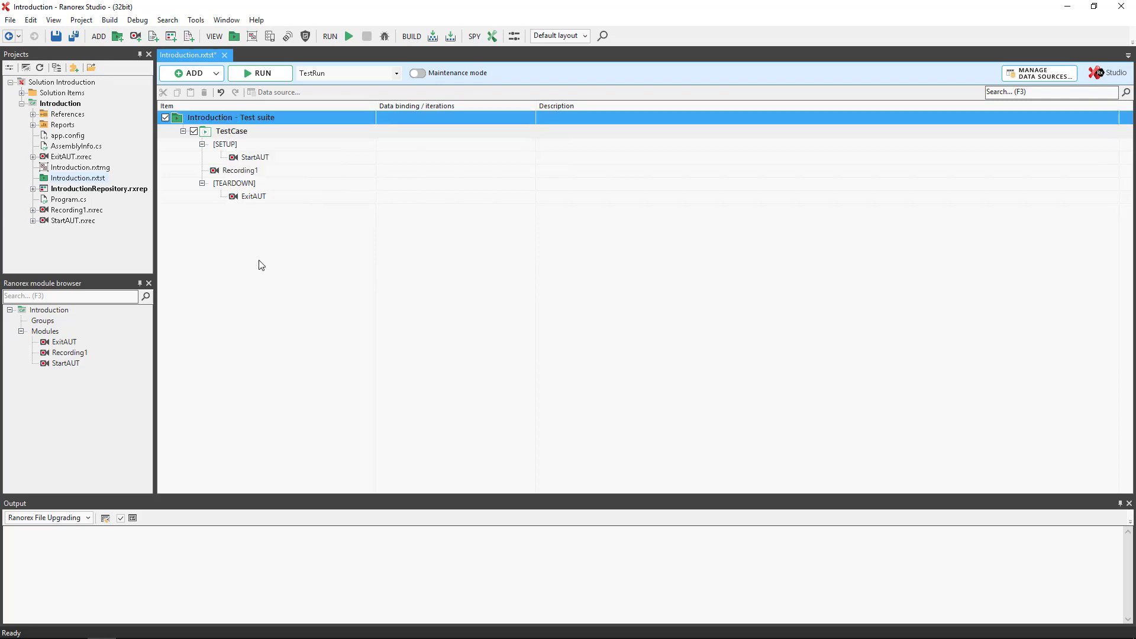
Step: Enable 'Create a compressed copy of the report' in the Introduction suite's Report settings
{"action": "double_click", "coordinate": [232, 117]}
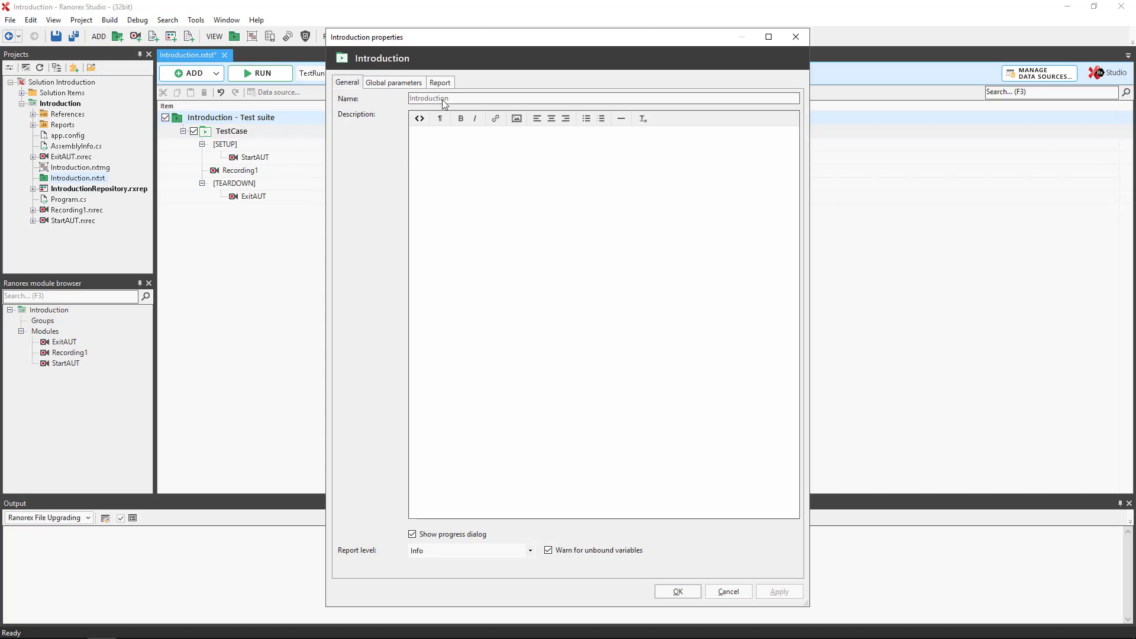
{"action": "left_click", "coordinate": [439, 83]}
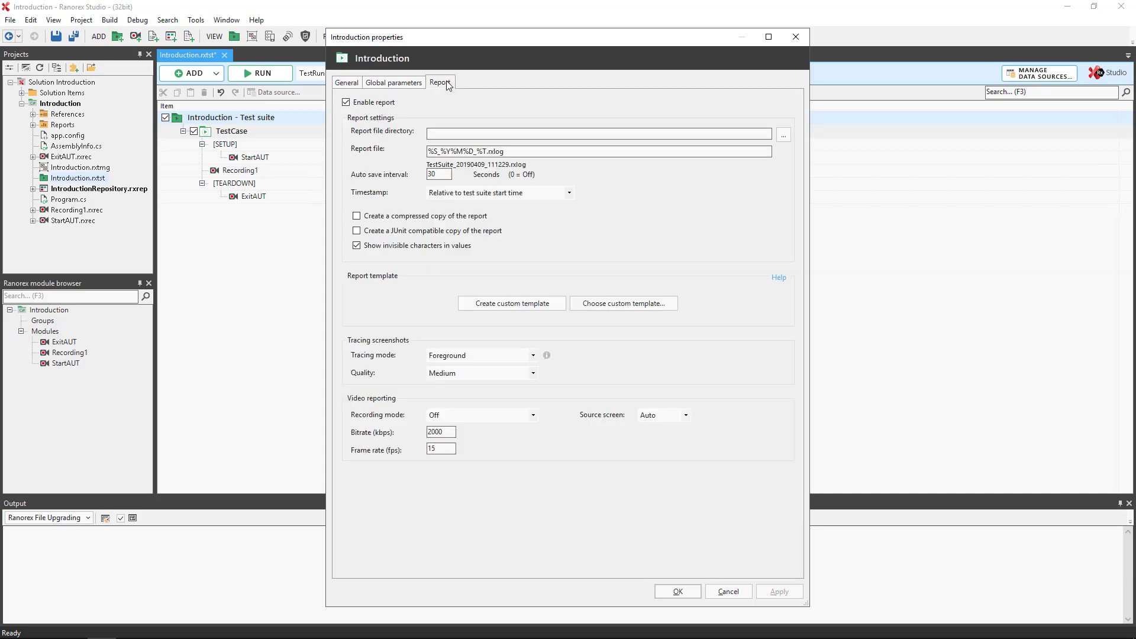
{"action": "mouse_move", "coordinate": [384, 193]}
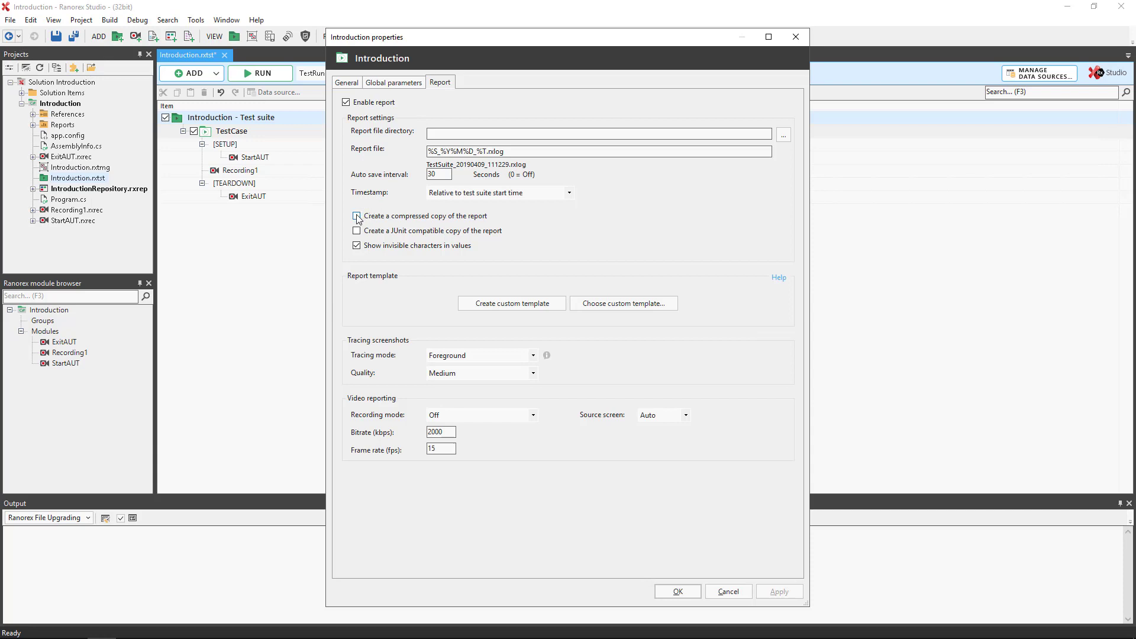
{"action": "left_click", "coordinate": [356, 216]}
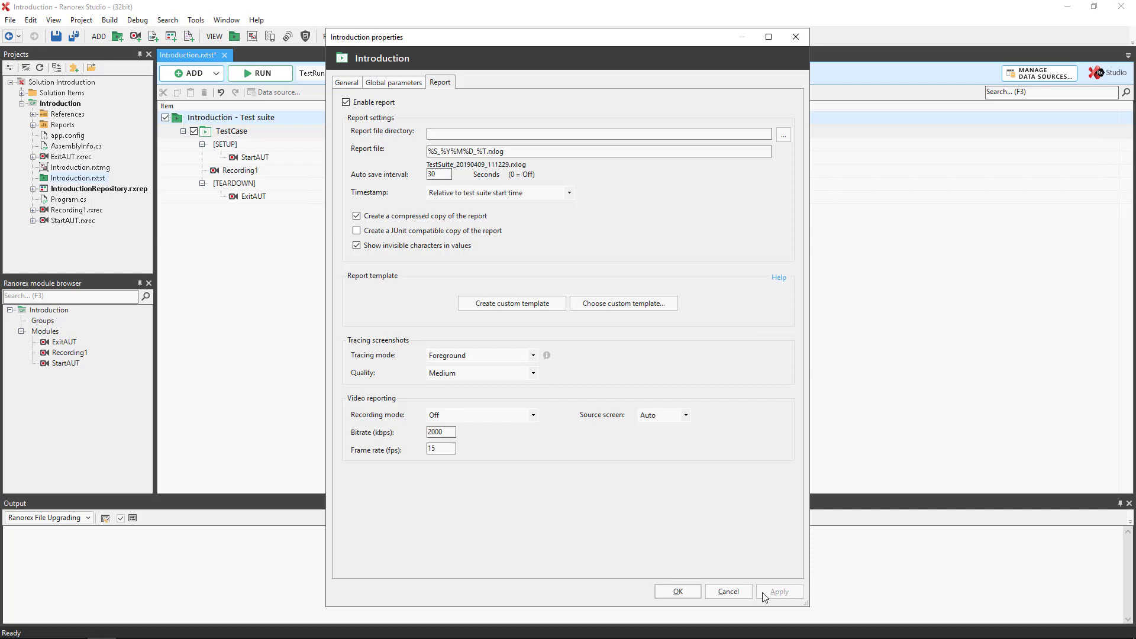
{"action": "left_click", "coordinate": [677, 592]}
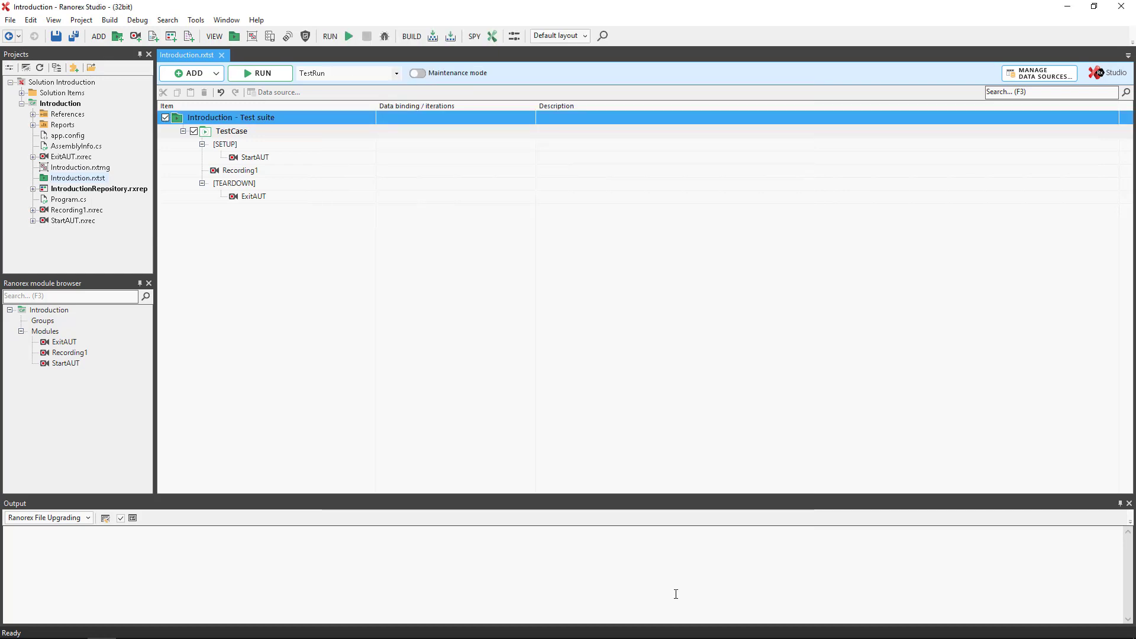
Step: Run the Introduction suite and select the resulting .rxzlog file in the Debug folder
{"action": "left_click", "coordinate": [259, 72]}
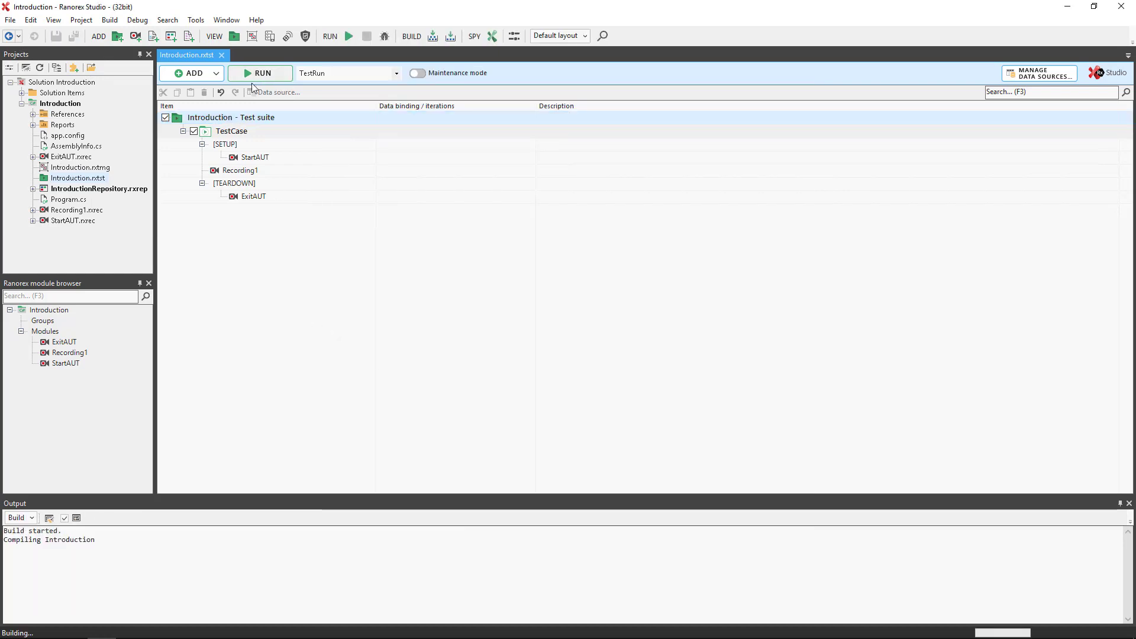
{"action": "left_click", "coordinate": [260, 73]}
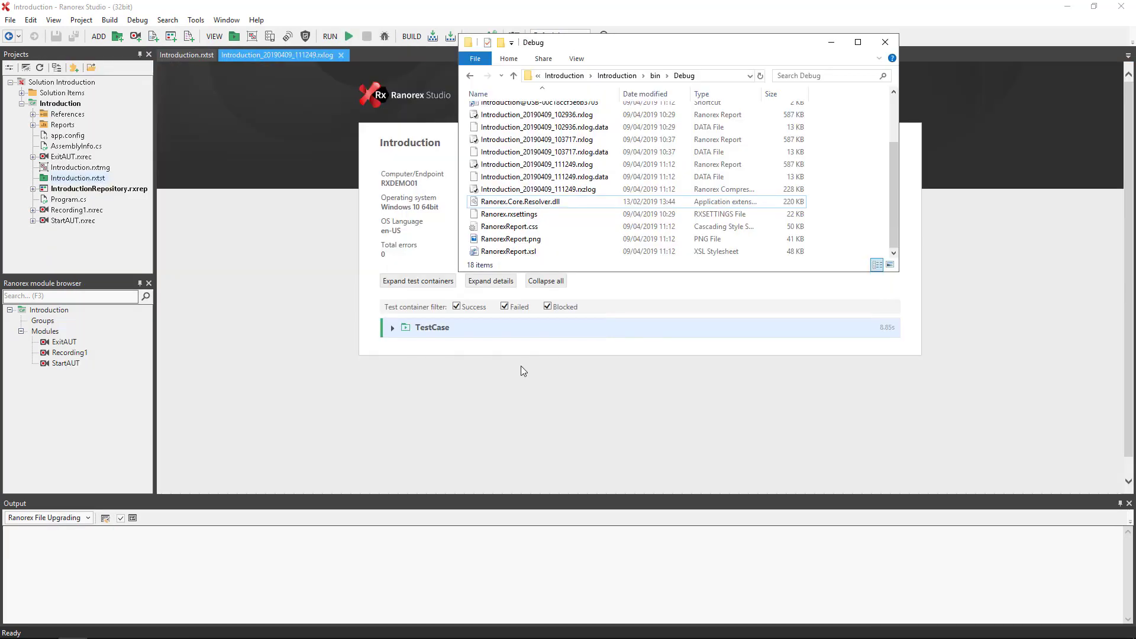
{"action": "left_click", "coordinate": [509, 226]}
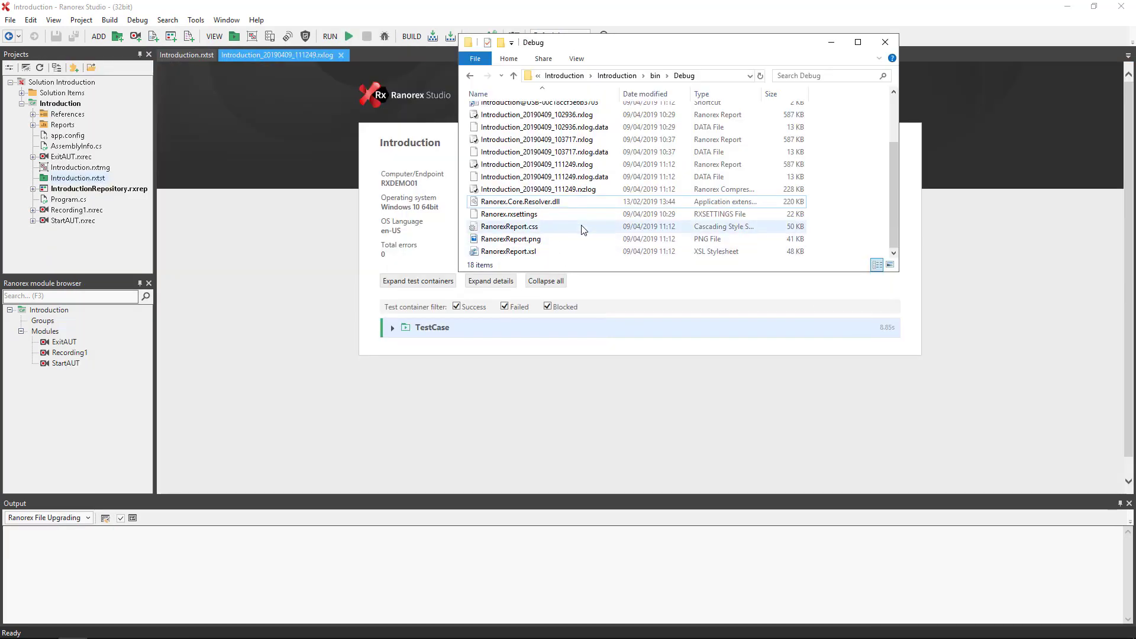
{"action": "left_click", "coordinate": [520, 202]}
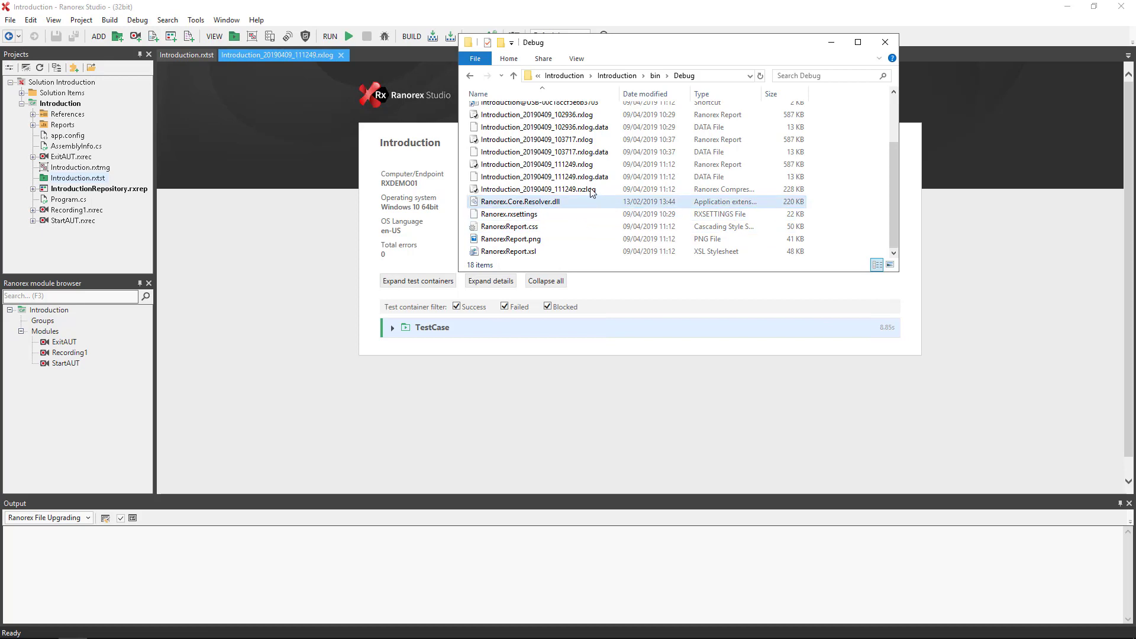
{"action": "left_click", "coordinate": [540, 190]}
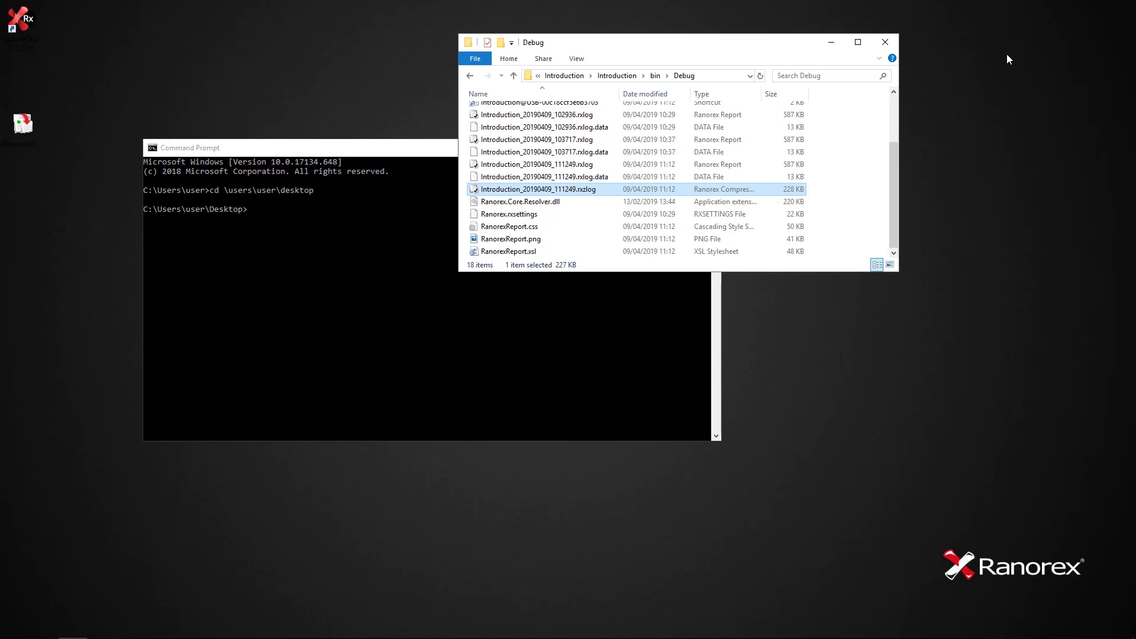
{"action": "mouse_move", "coordinate": [561, 197]}
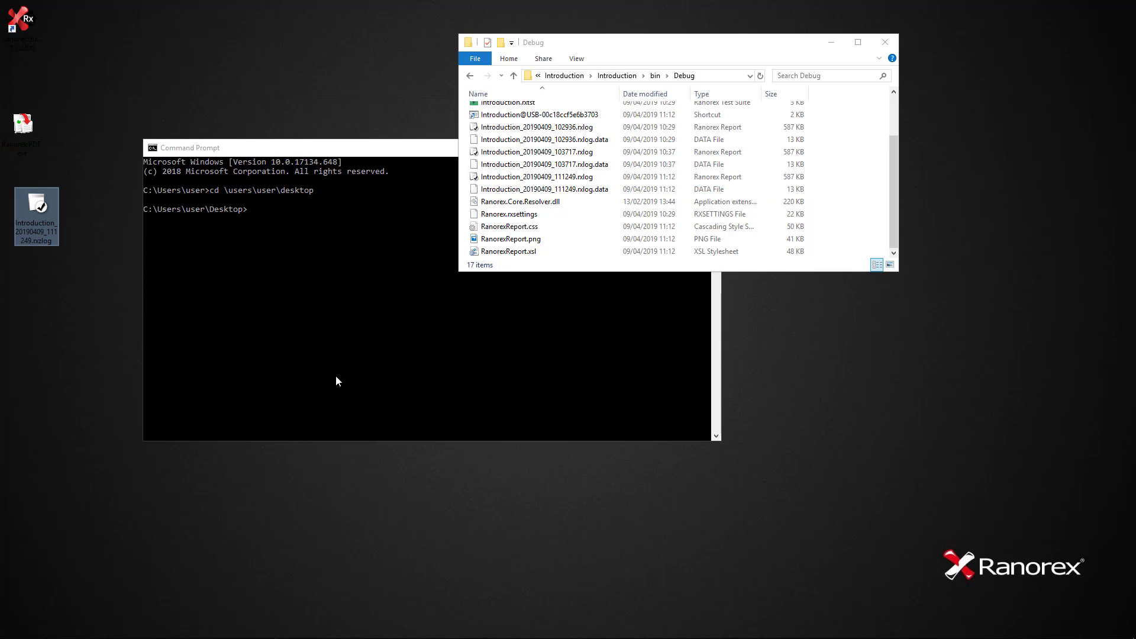
Step: Rename the desktop report file to test.rxzlog and confirm it with a dir listing
{"action": "right_click", "coordinate": [36, 215]}
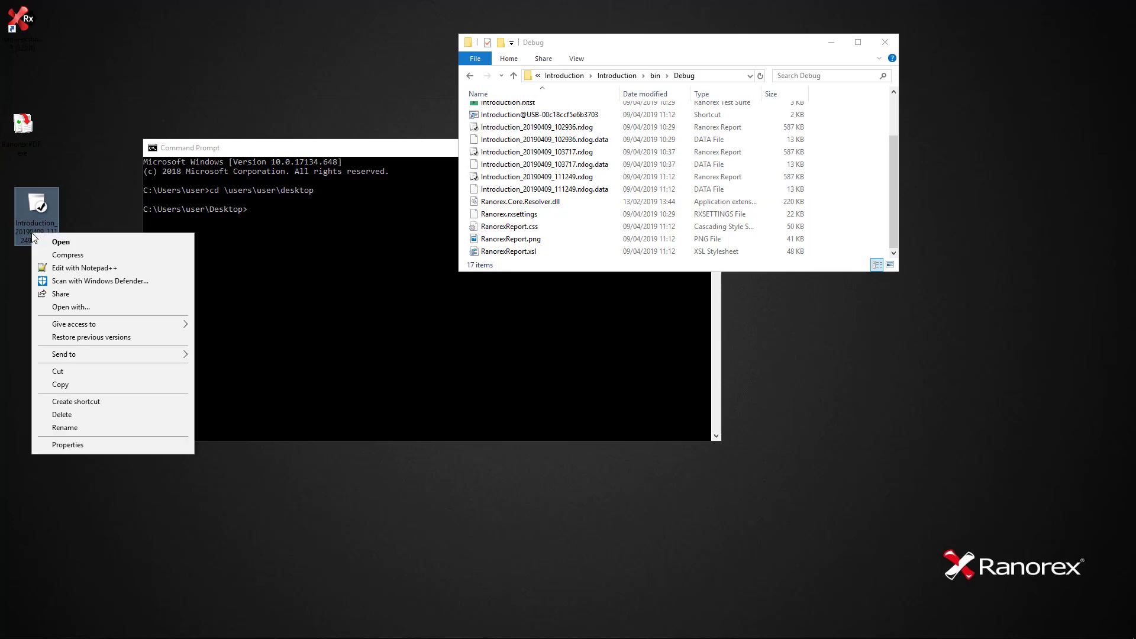
{"action": "left_click", "coordinate": [64, 427]}
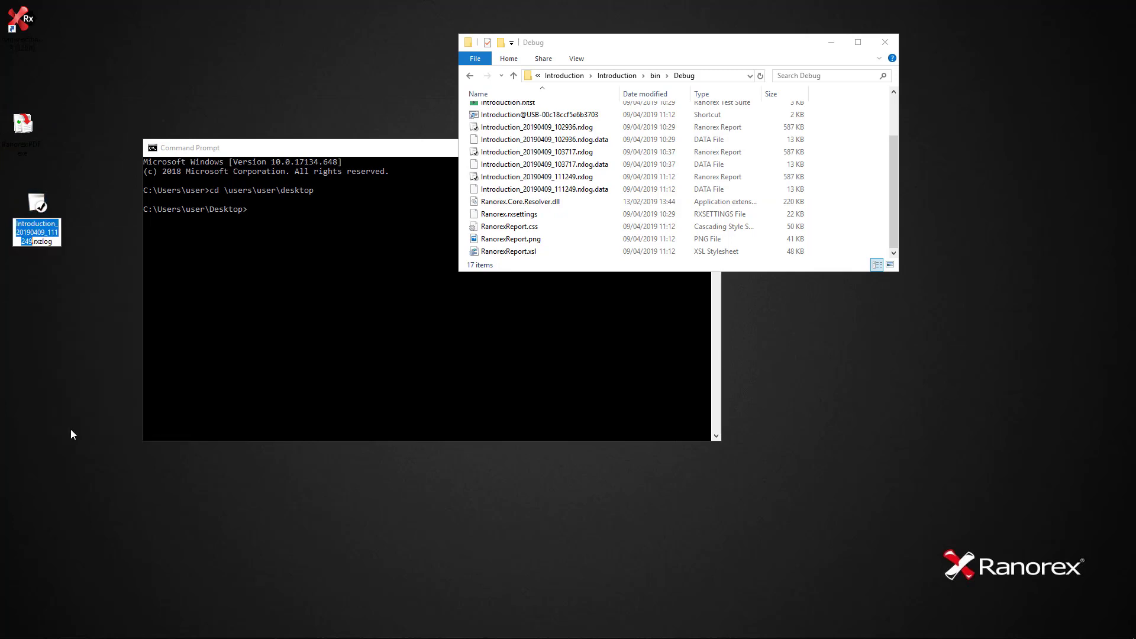
{"action": "type", "text": "test.rxlog"}
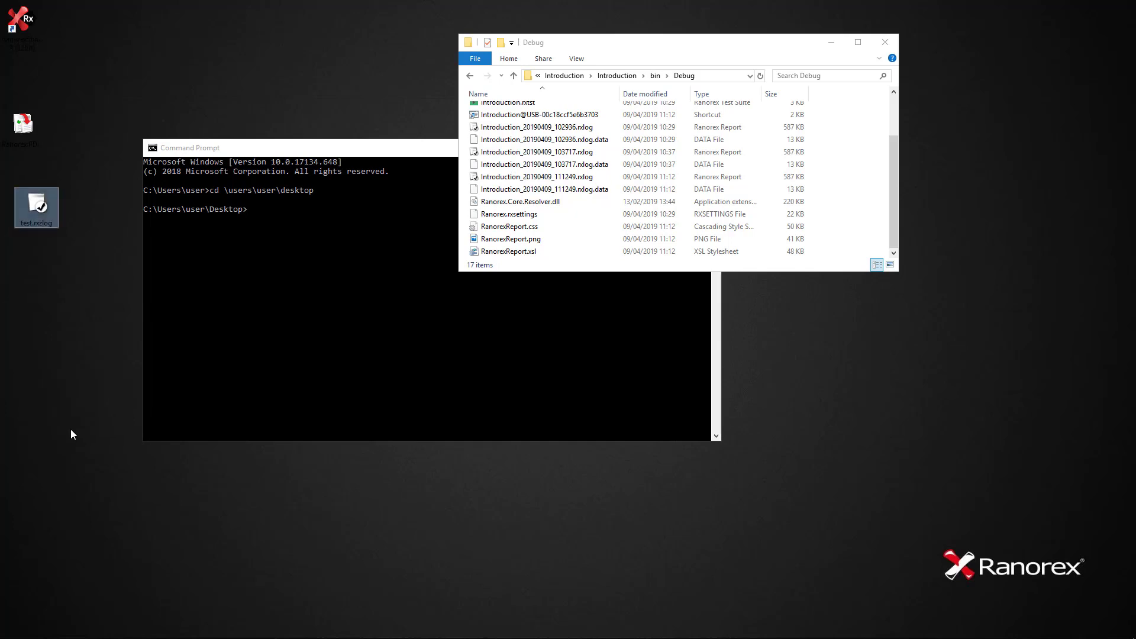
{"action": "type", "text": "dir"}
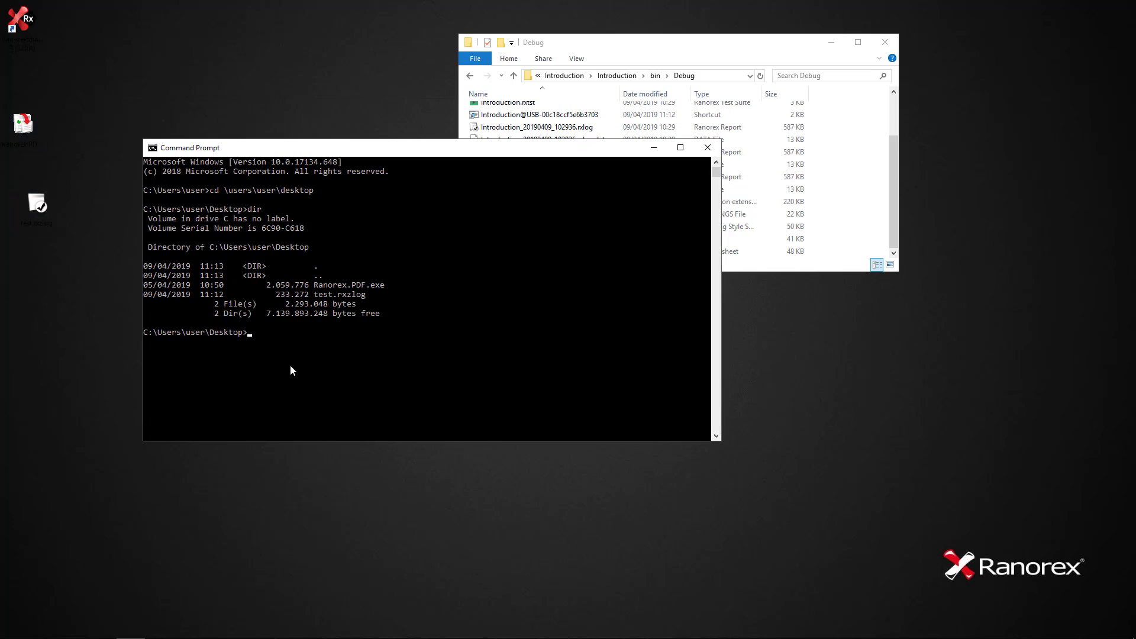
Step: Run 'Ranorex.PDF.exe test.rxzlog testpdf.pdf' to convert the compressed report into a PDF
{"action": "type", "text": "Rano"}
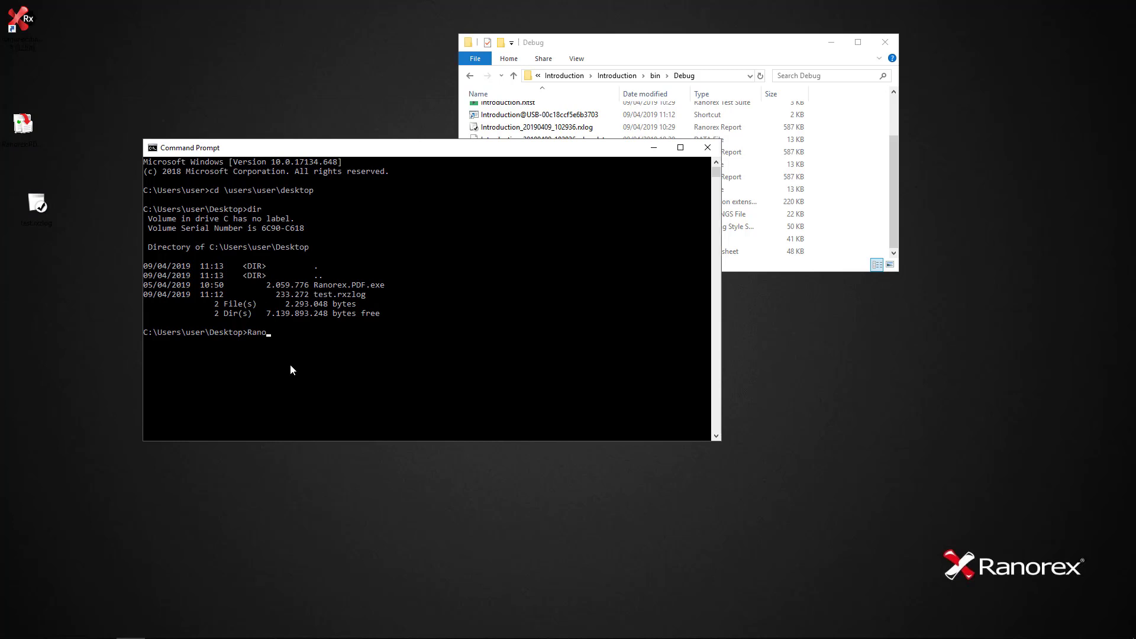
{"action": "type", "text": "rex."}
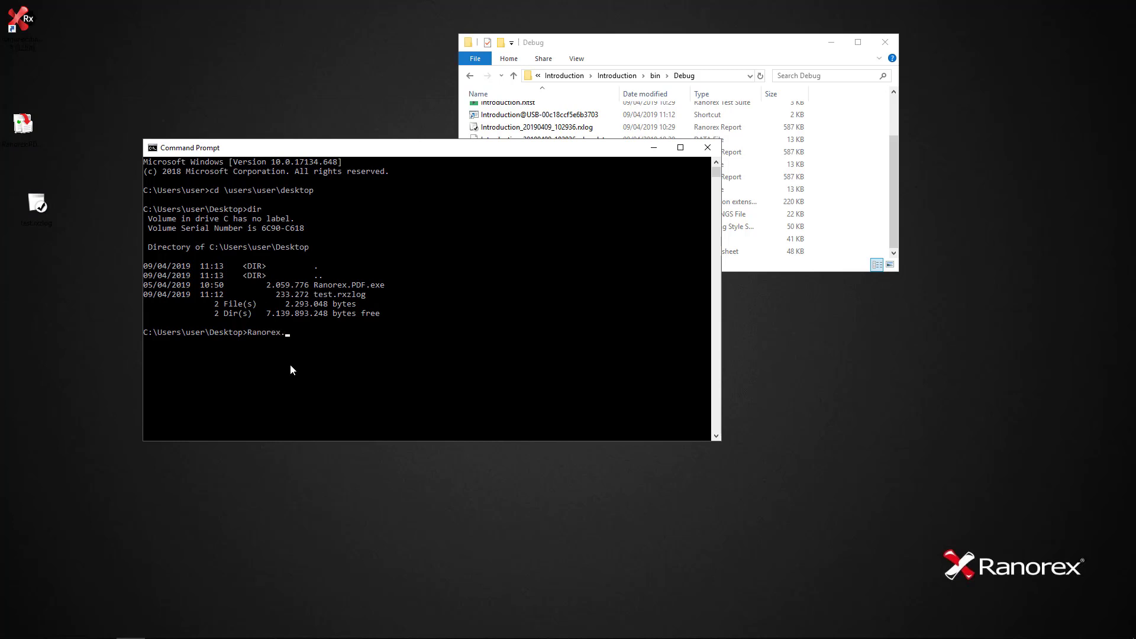
{"action": "type", "text": "PDF.exe"}
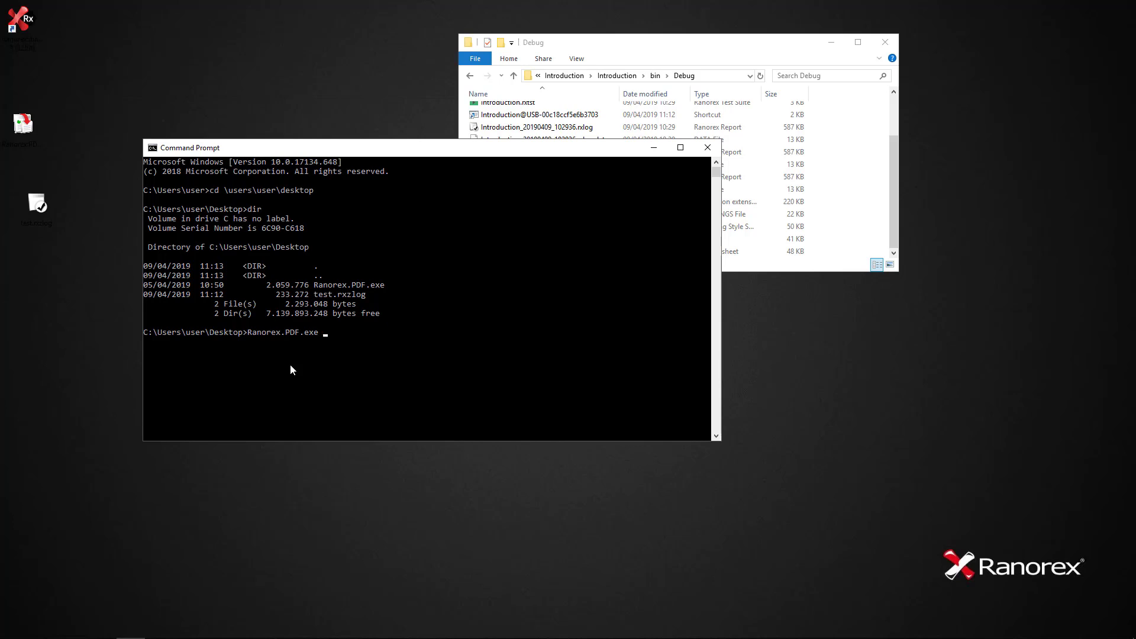
{"action": "type", "text": "test"}
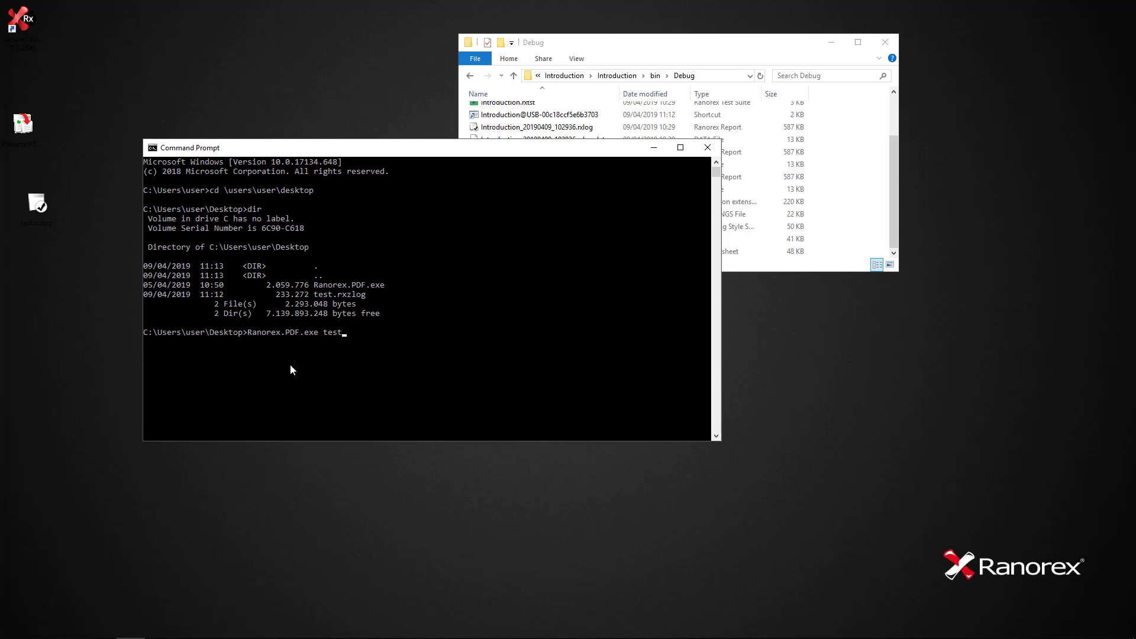
{"action": "type", "text": "r"}
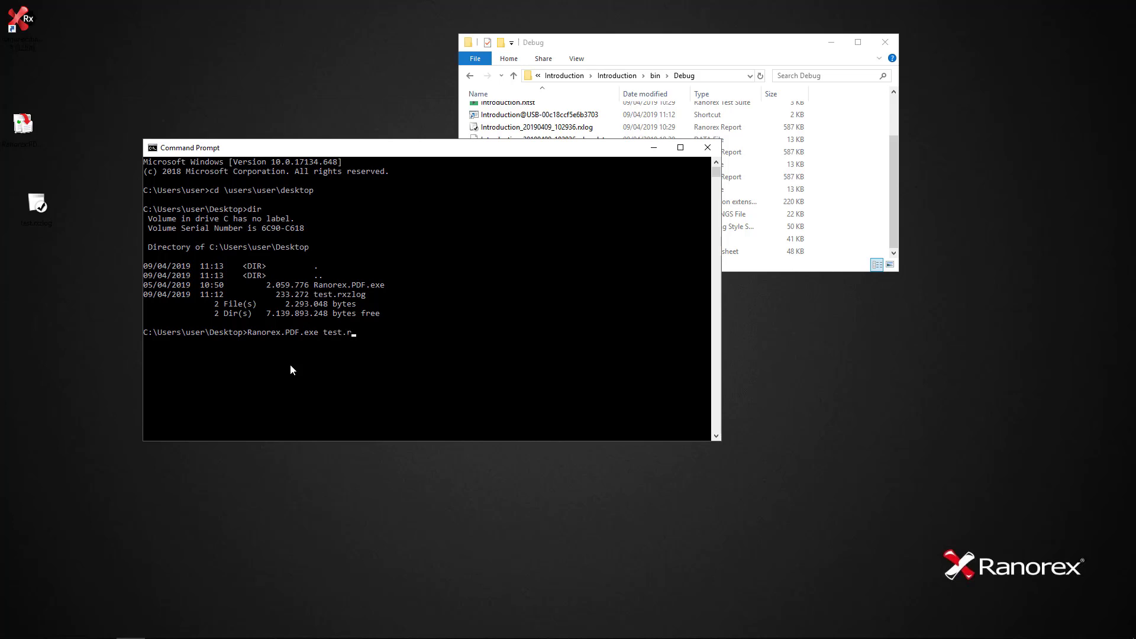
{"action": "type", "text": "xzlo"}
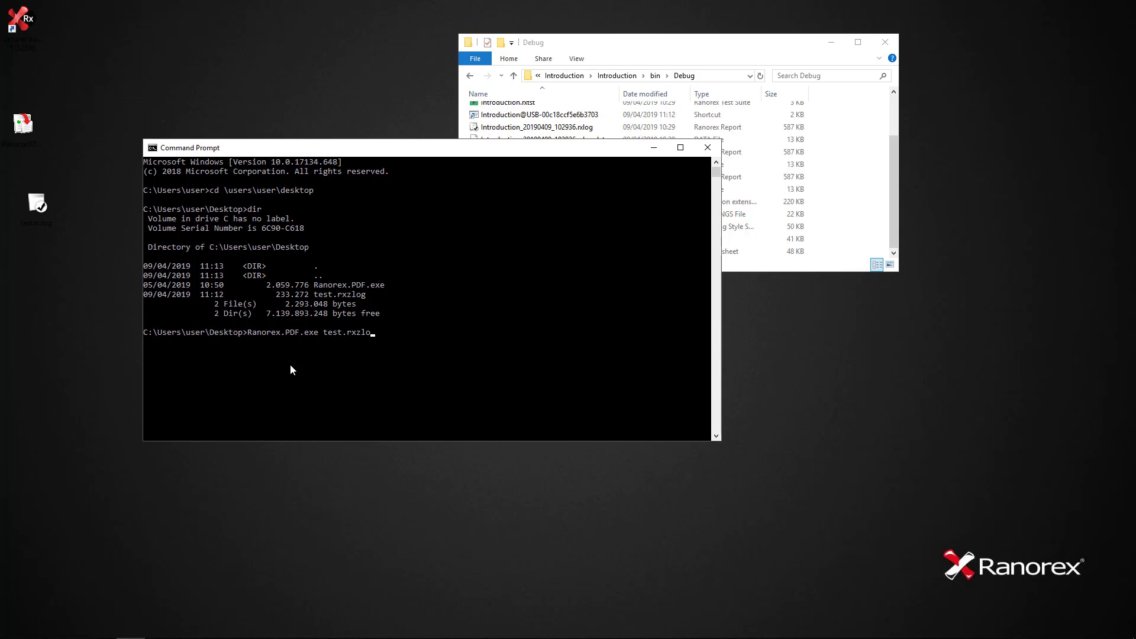
{"action": "type", "text": "g"}
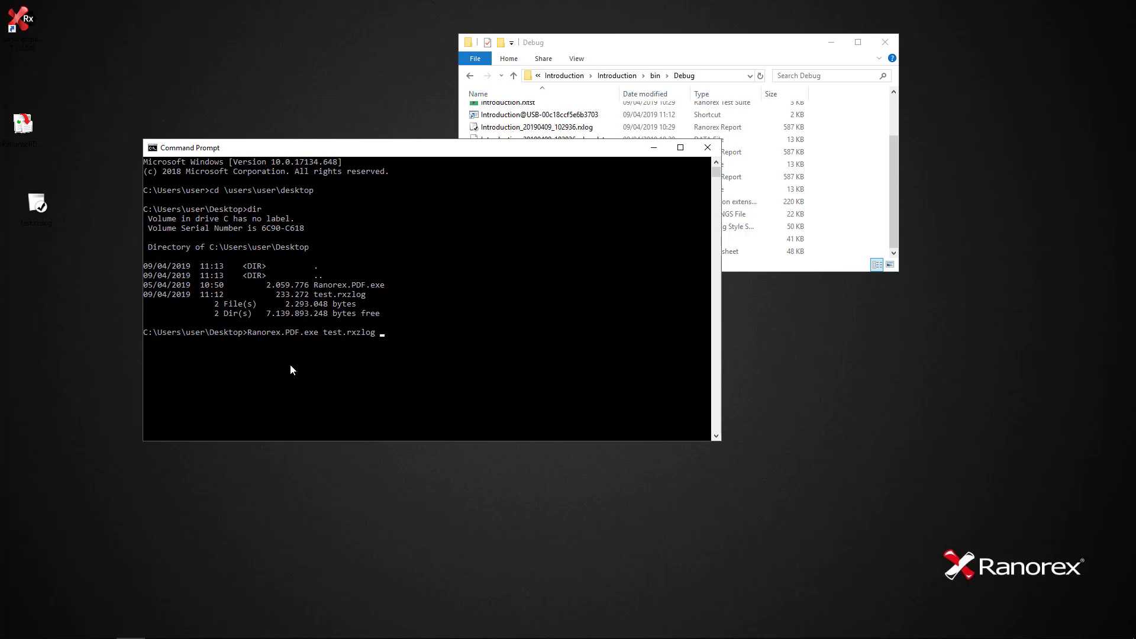
{"action": "type", "text": "testp"}
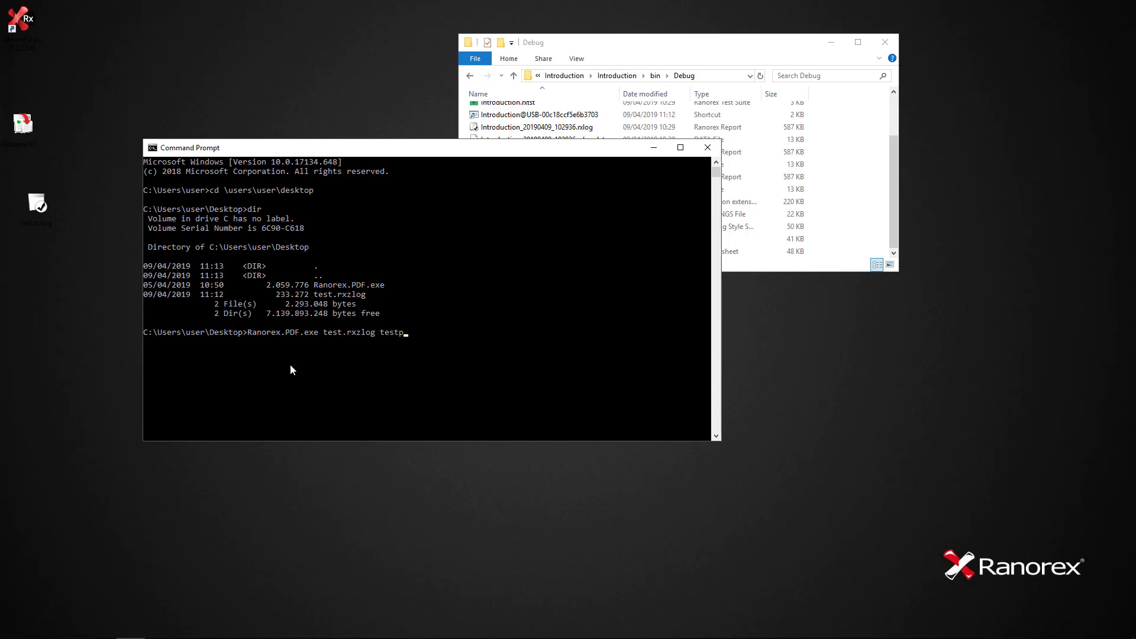
{"action": "type", "text": "df.pdf"}
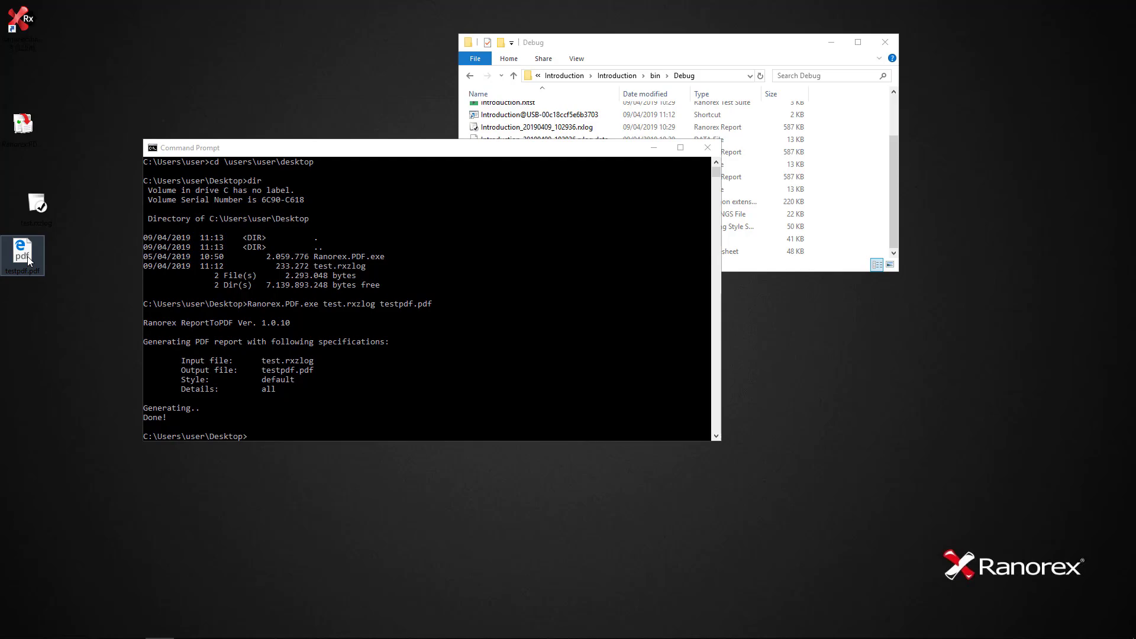
Step: View the generated testpdf.pdf showing the Introduction report
{"action": "double_click", "coordinate": [23, 256]}
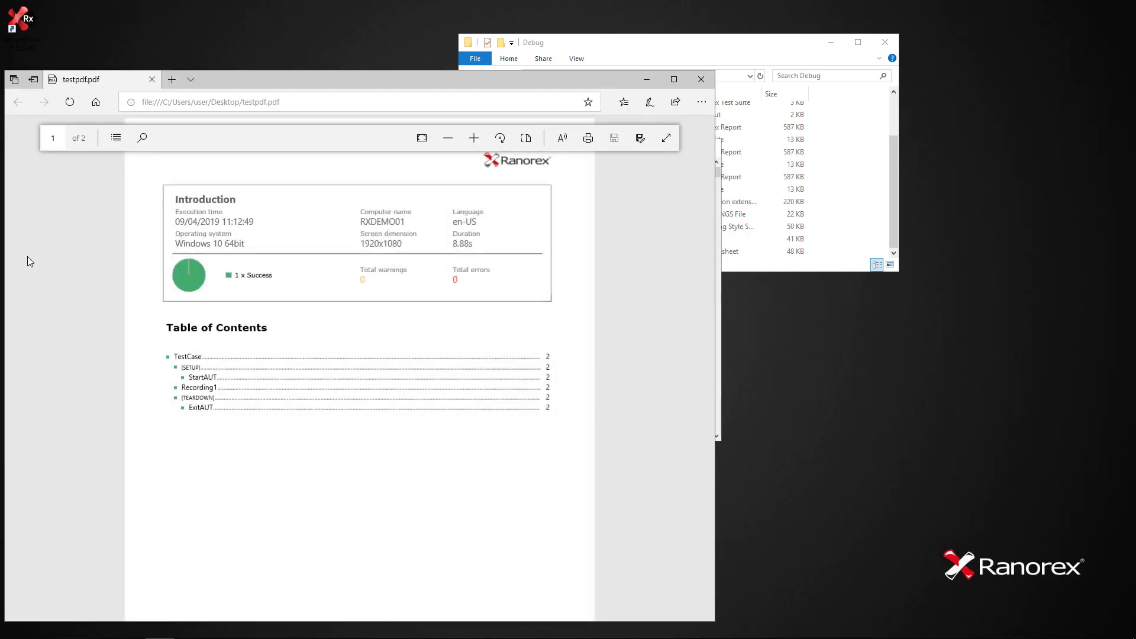